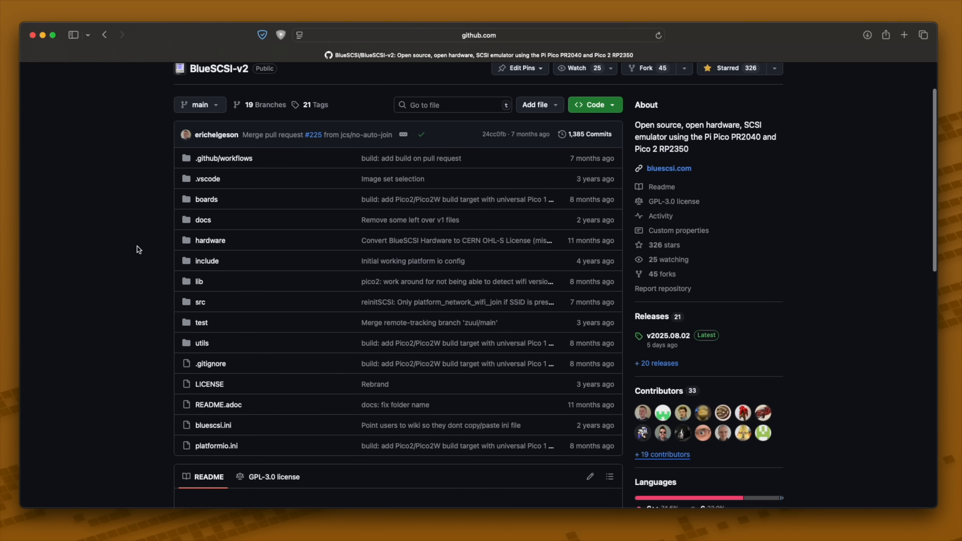
Step: Download Desktop_50_Pin_TopConn.zip from the repository's hardware/Desktop_50_Pin folder
{"action": "left_click", "coordinate": [210, 240]}
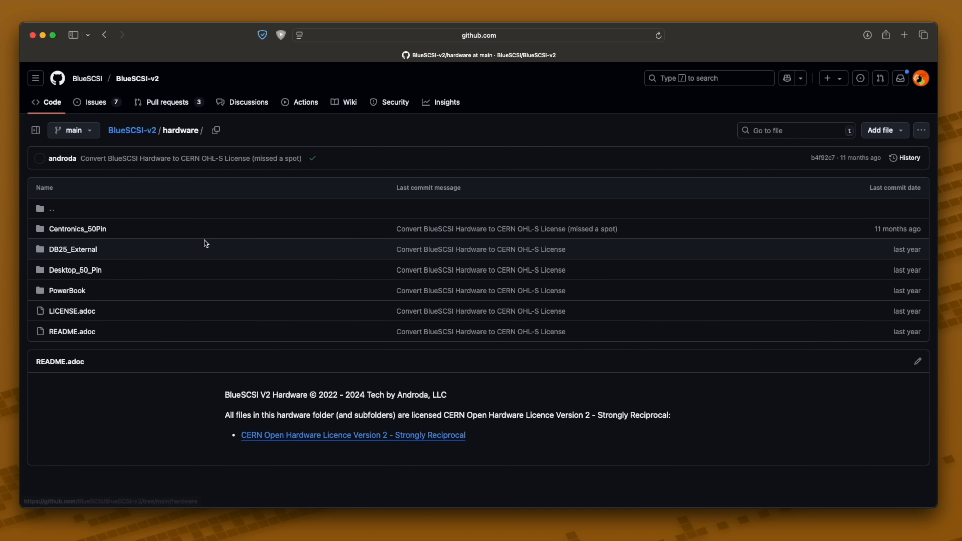
{"action": "mouse_move", "coordinate": [75, 270]}
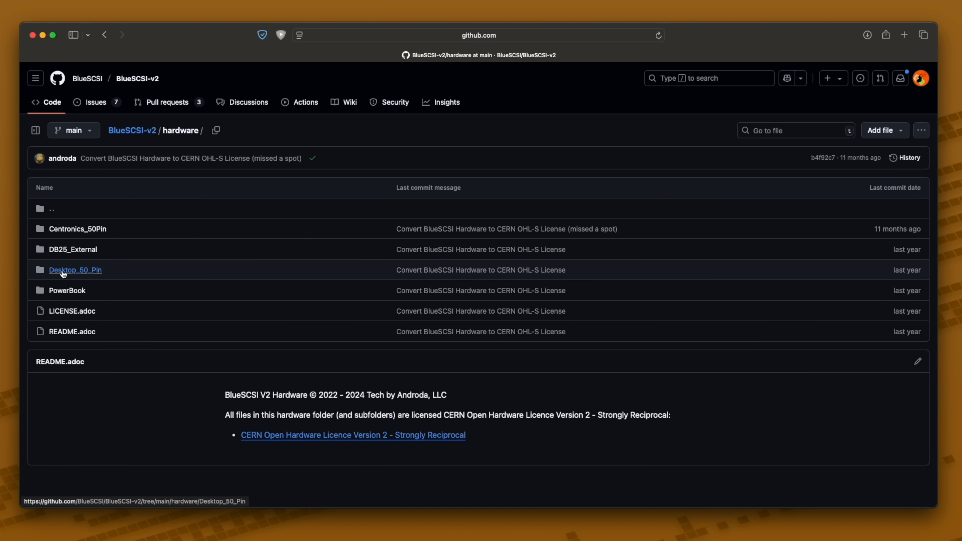
{"action": "left_click", "coordinate": [75, 271]}
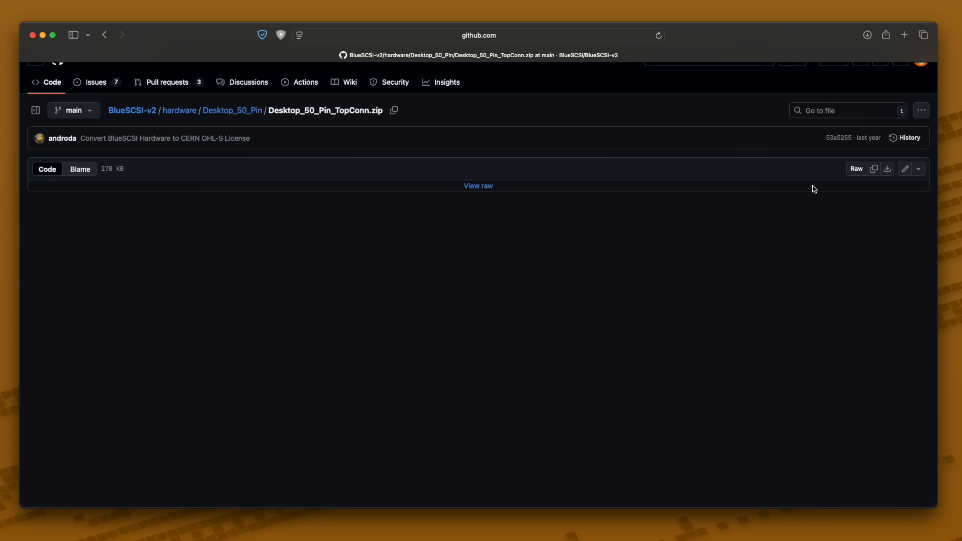
{"action": "left_click", "coordinate": [887, 169]}
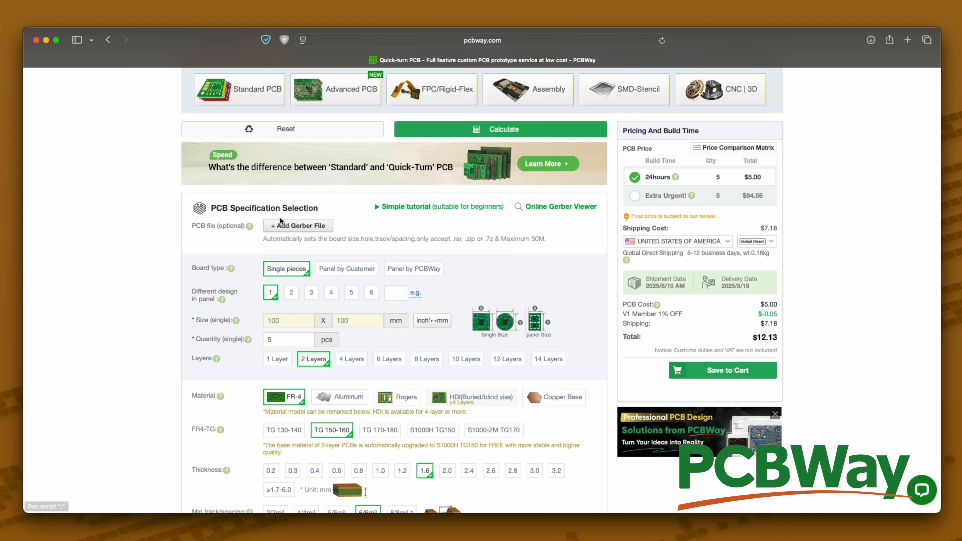
Step: Upload Desktop_50_Pin_TopConn.zip as the gerber file for the PCB quote
{"action": "left_click", "coordinate": [298, 225]}
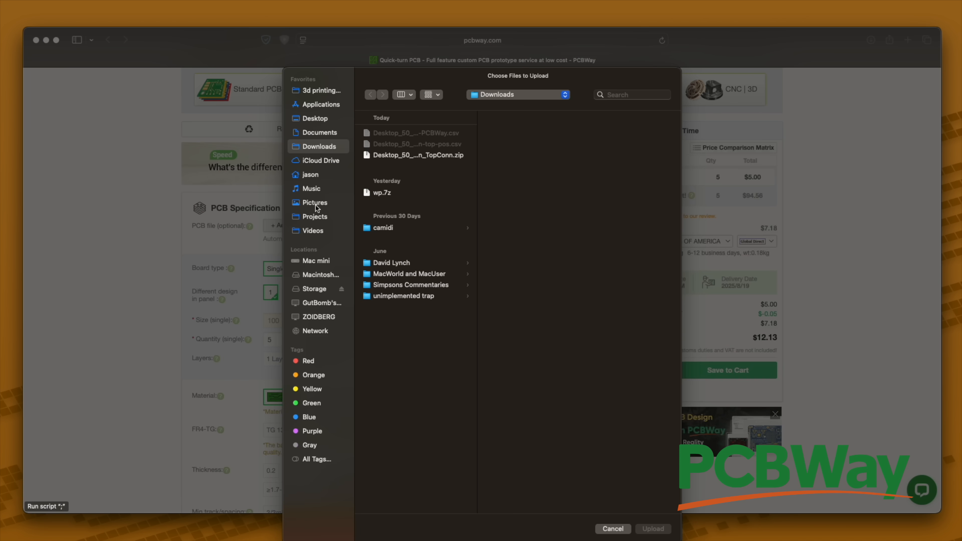
{"action": "left_click", "coordinate": [416, 155]}
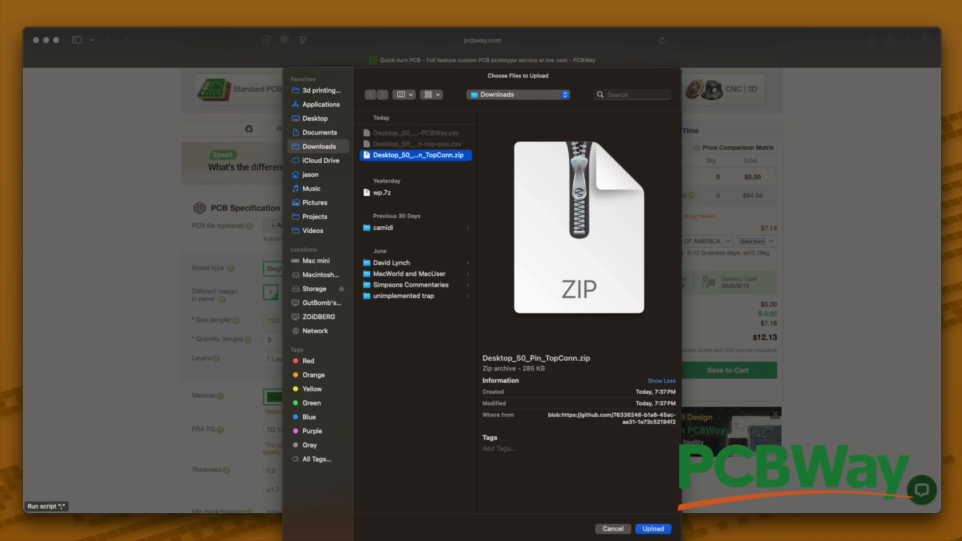
{"action": "left_click", "coordinate": [653, 529]}
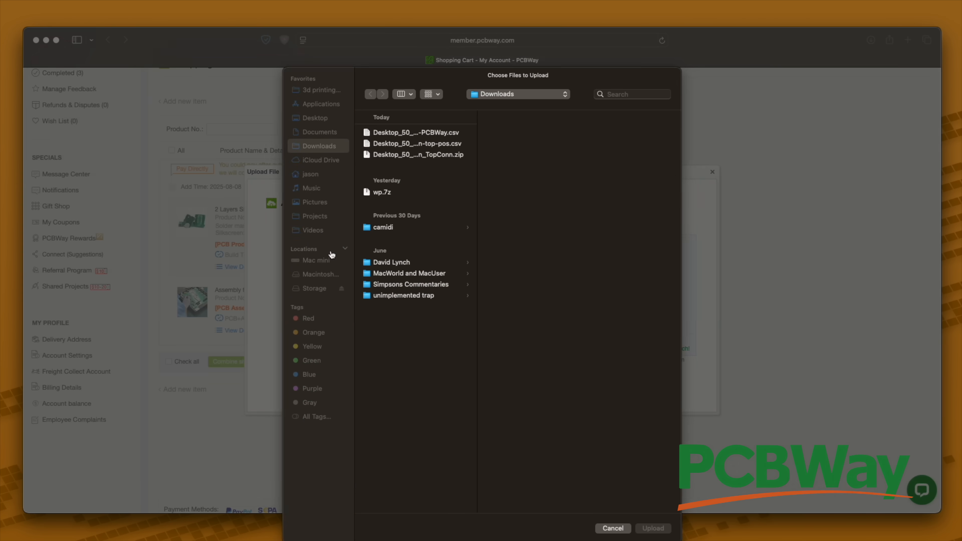
Step: Attach the BOM CSV and top placement CSV to the assembly order
{"action": "left_click", "coordinate": [417, 132]}
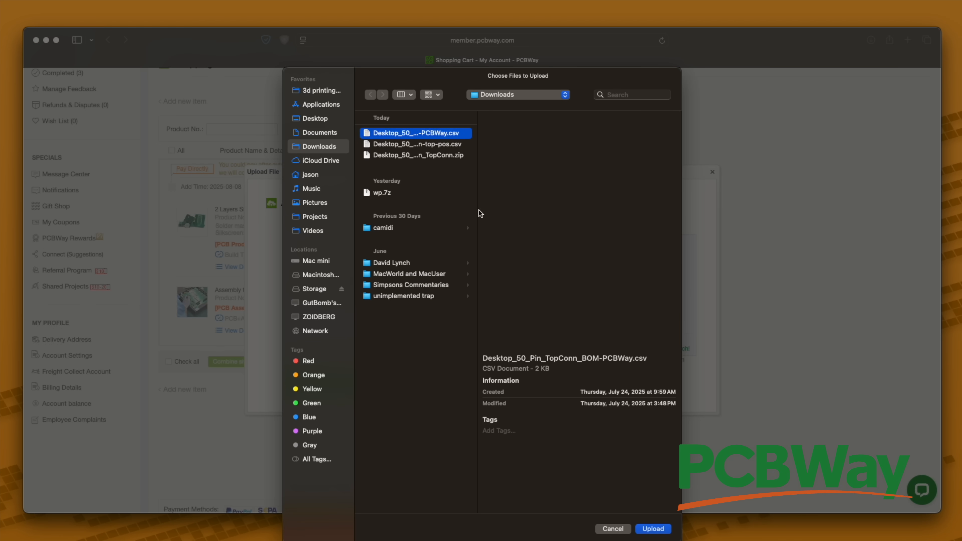
{"action": "left_click", "coordinate": [653, 529]}
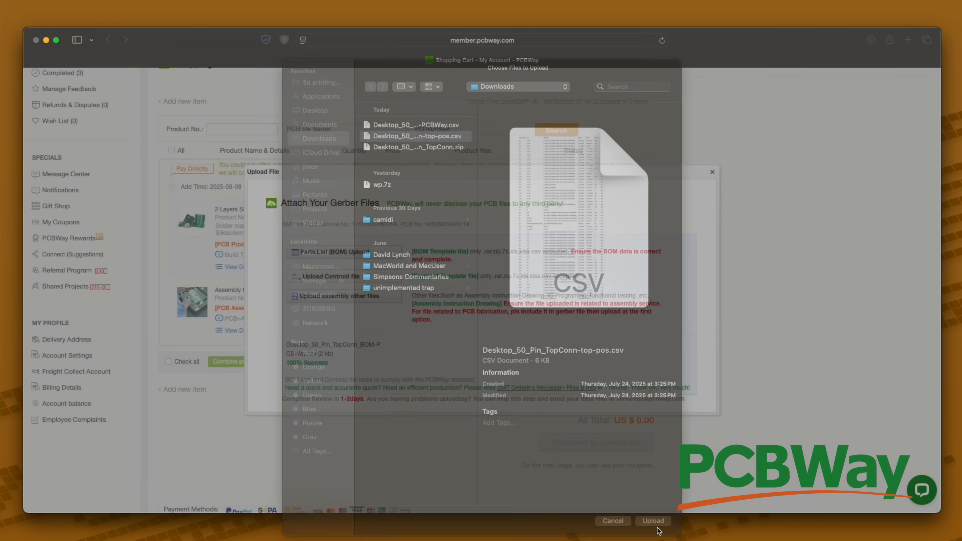
{"action": "left_click", "coordinate": [653, 520]}
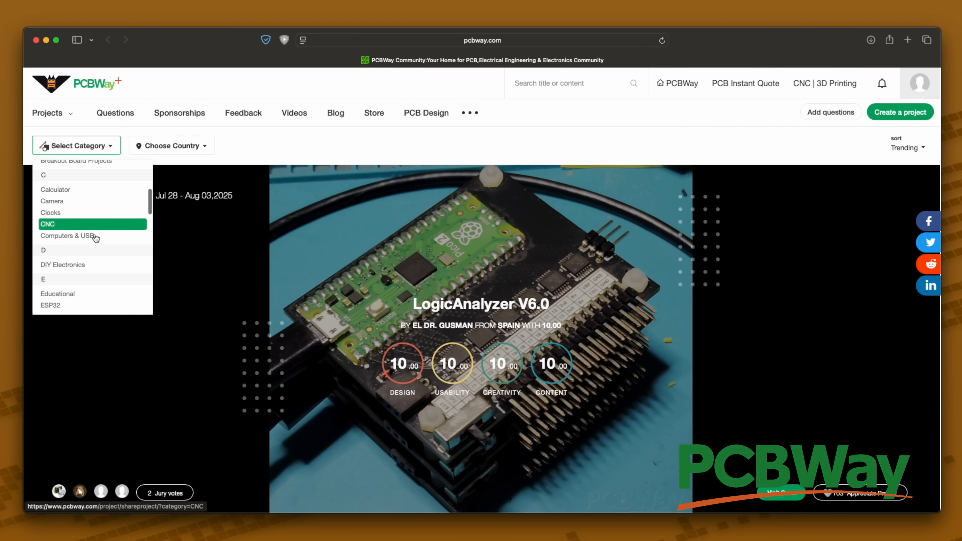
Step: Choose a shared-projects category and browse down through the community project grid
{"action": "left_click", "coordinate": [47, 224]}
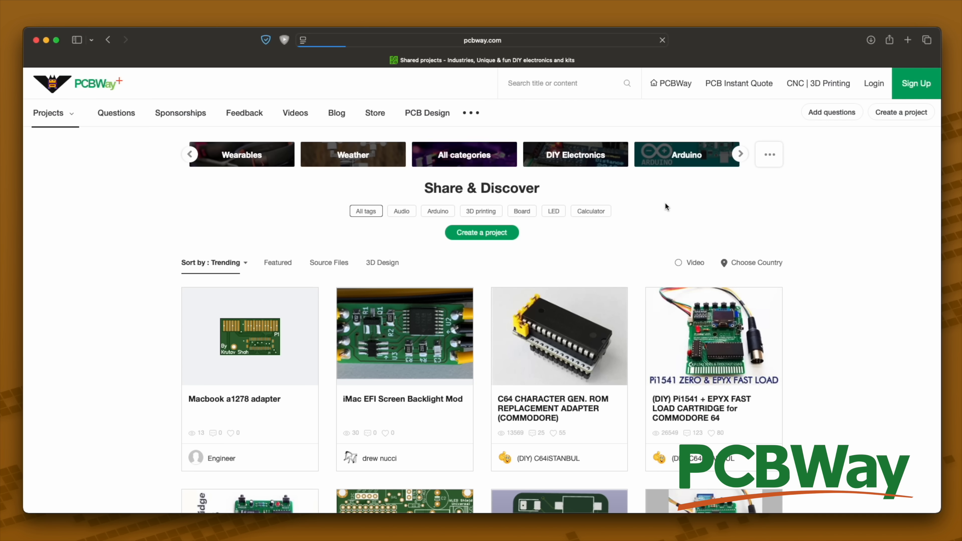
{"action": "scroll", "scroll_direction": "down", "scroll_amount": 3}
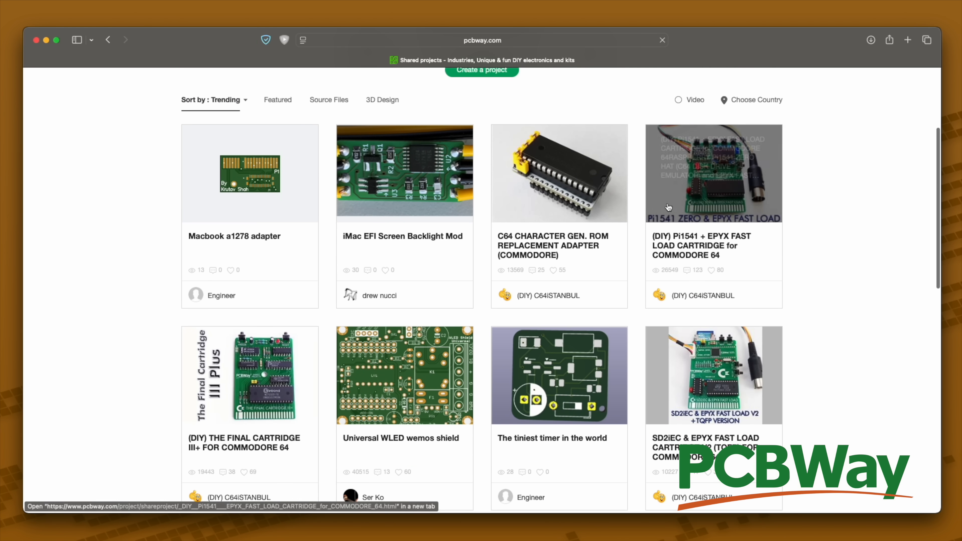
{"action": "mouse_move", "coordinate": [846, 239]}
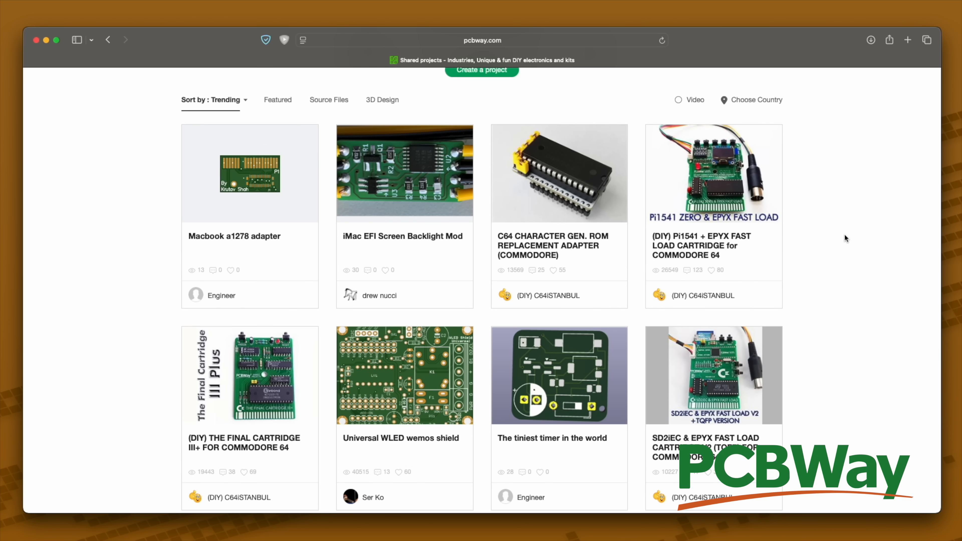
{"action": "scroll", "scroll_direction": "down", "scroll_amount": 3}
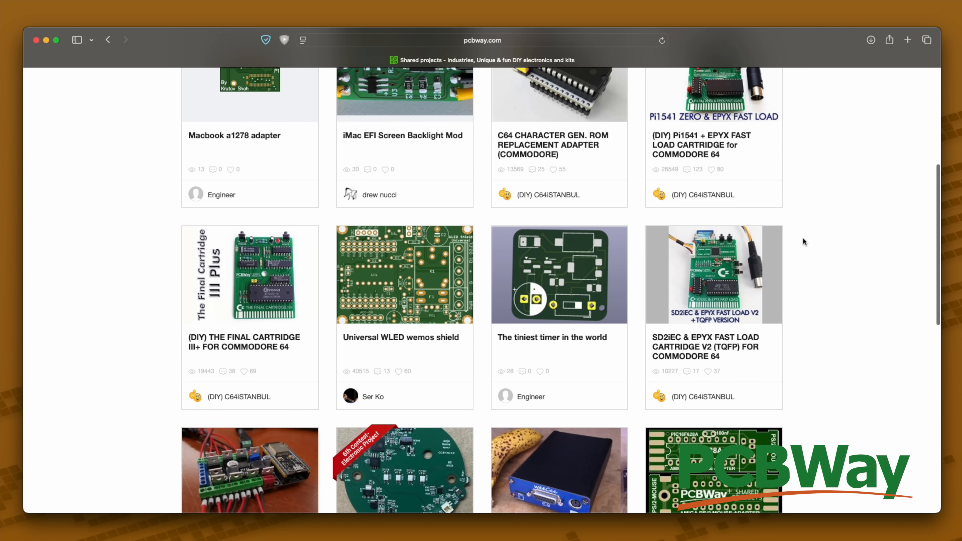
{"action": "scroll", "scroll_direction": "down", "scroll_amount": 3}
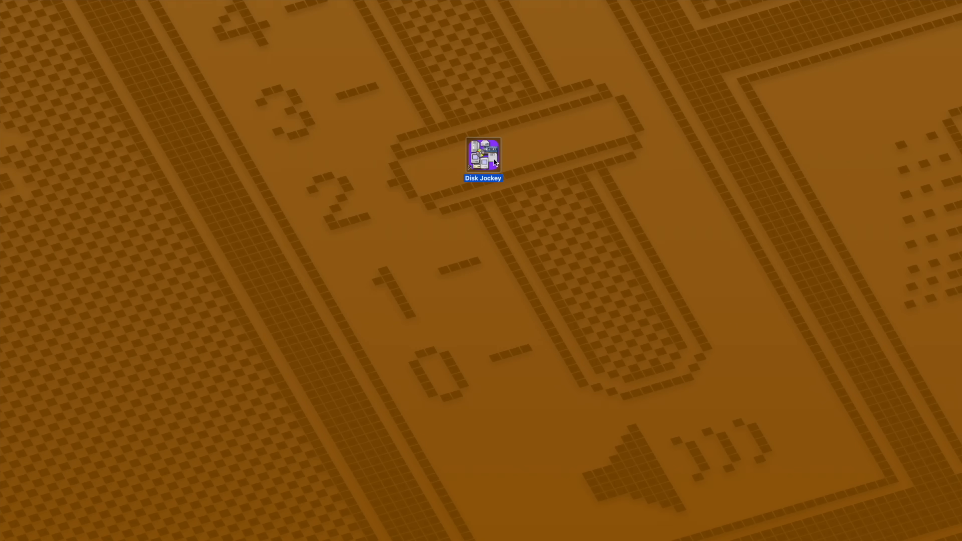
Step: Launch Disk Jockey and create a 20,000 MB generic image saved into the Disk Images folder
{"action": "double_click", "coordinate": [483, 153]}
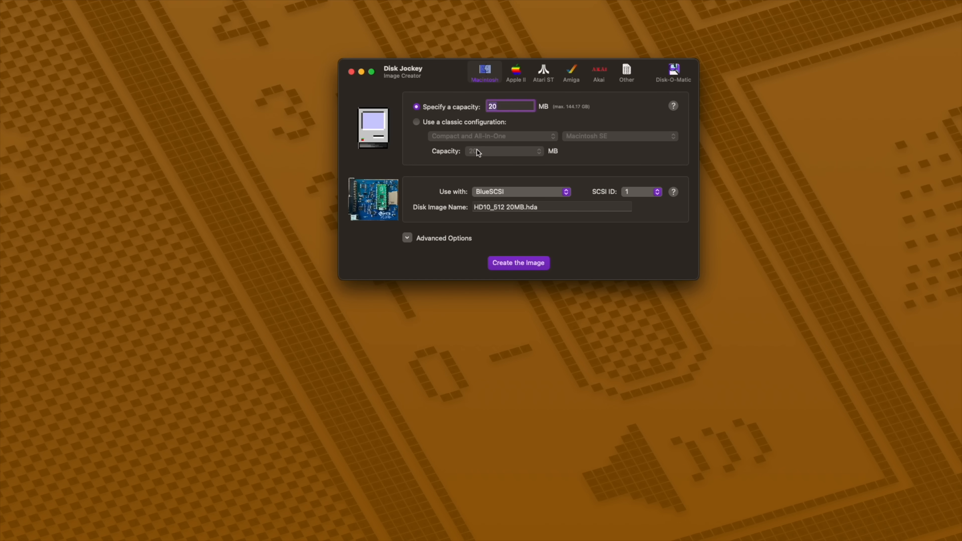
{"action": "mouse_move", "coordinate": [380, 78]}
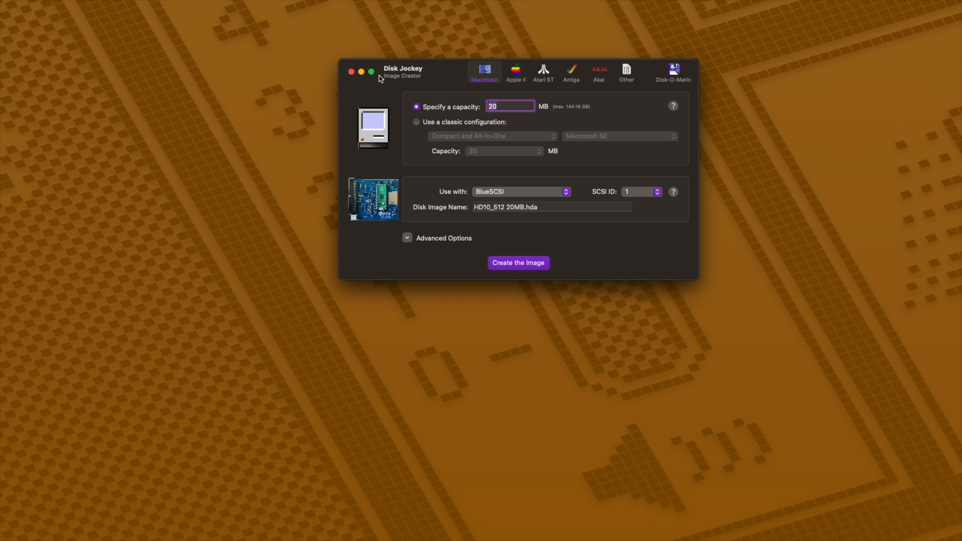
{"action": "mouse_move", "coordinate": [379, 79]}
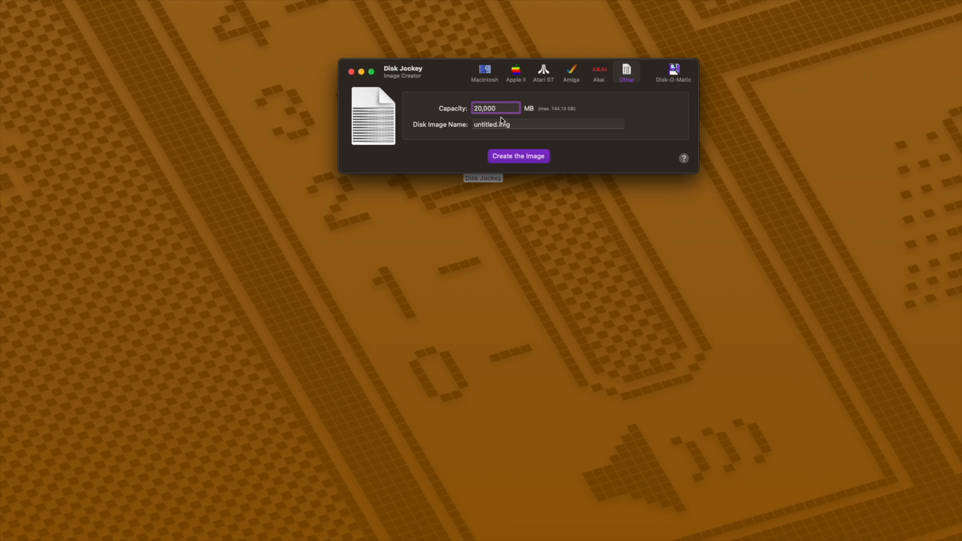
{"action": "left_click", "coordinate": [518, 155]}
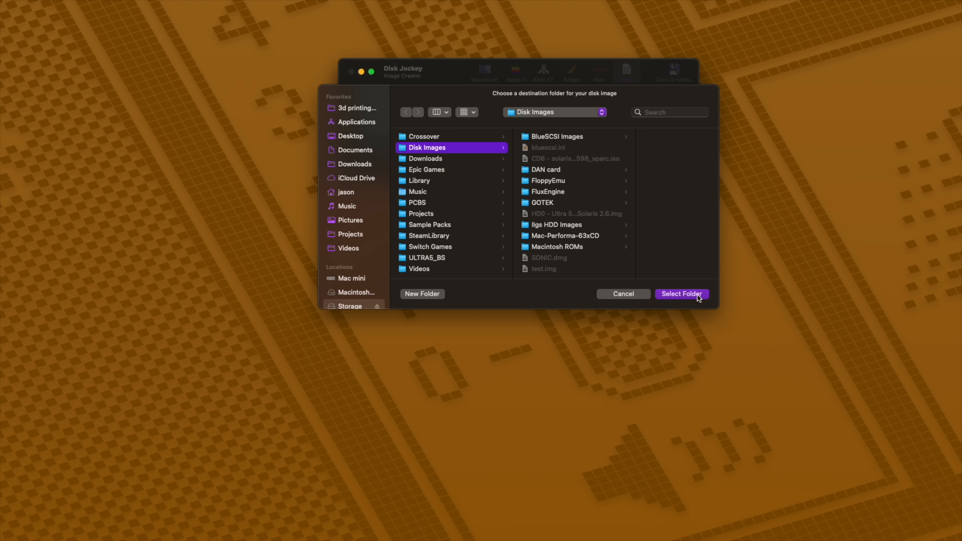
{"action": "left_click", "coordinate": [681, 294]}
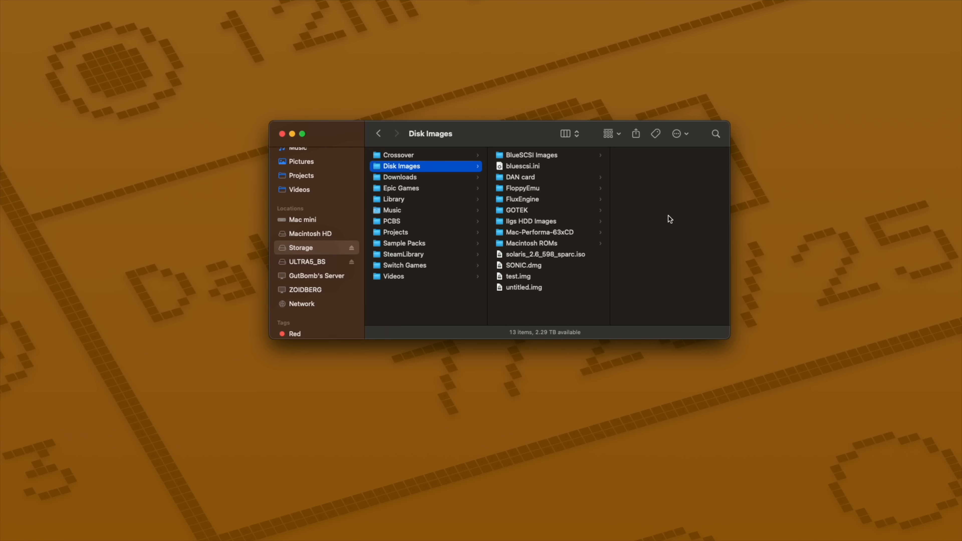
{"action": "mouse_move", "coordinate": [517, 259]}
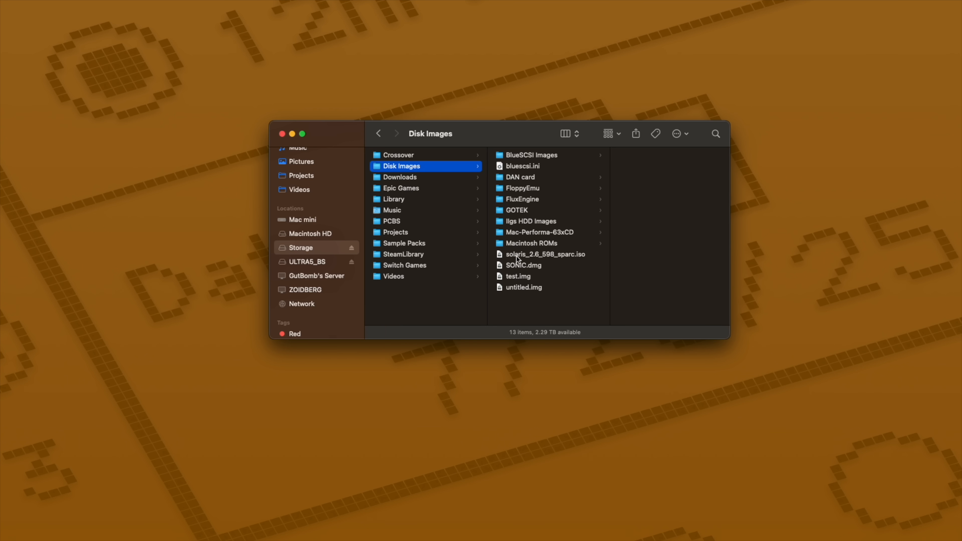
Step: Rename the Solaris images to 'HD0 - Ultra 5 - Solaris 2.6.img' and 'CD6 - solaris…iso'
{"action": "left_click", "coordinate": [544, 254]}
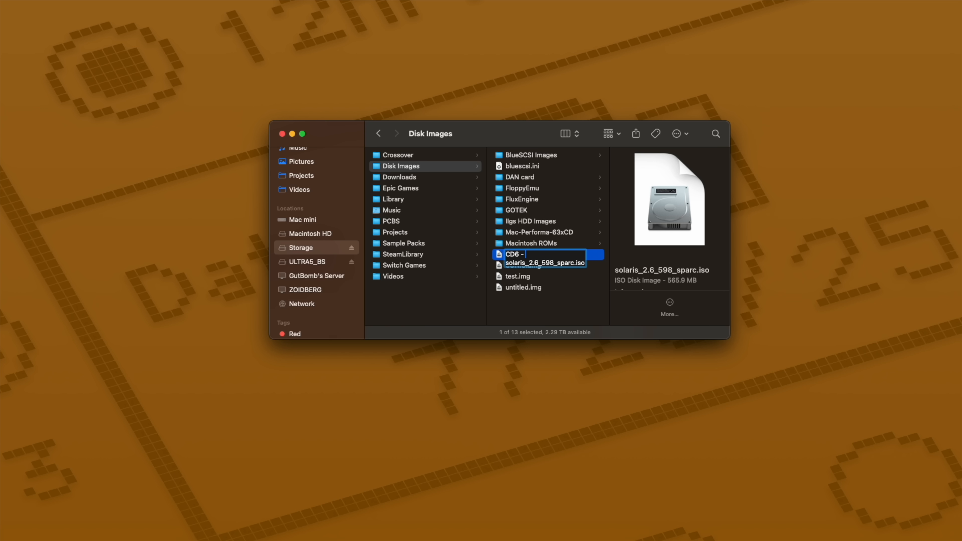
{"action": "mouse_move", "coordinate": [523, 280]}
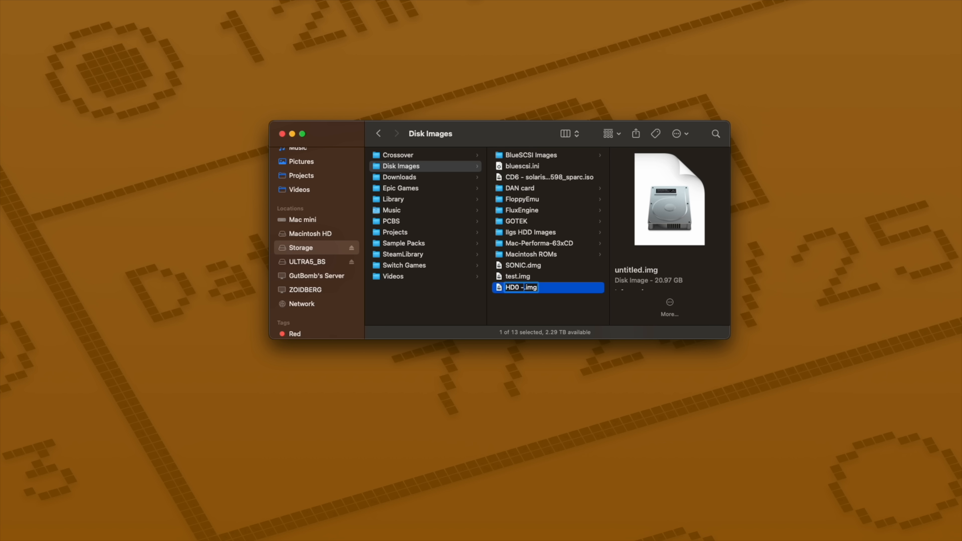
{"action": "type", "text": "Ultra 5"}
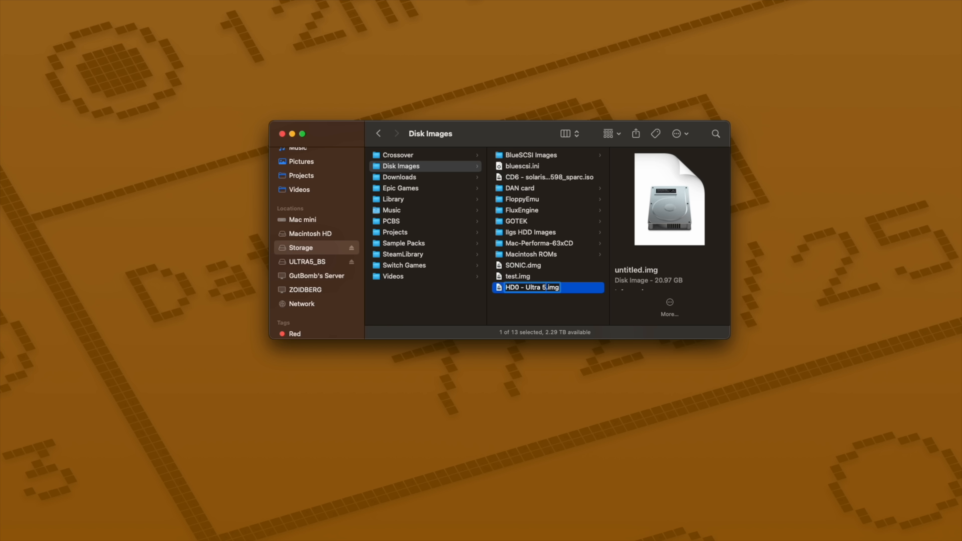
{"action": "type", "text": "- Solaris 2.6"}
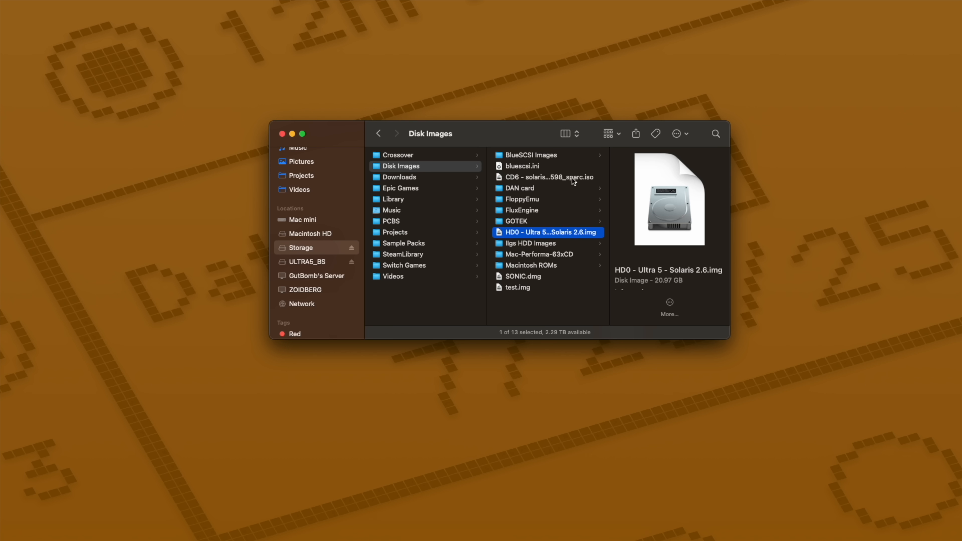
{"action": "left_click", "coordinate": [548, 177]}
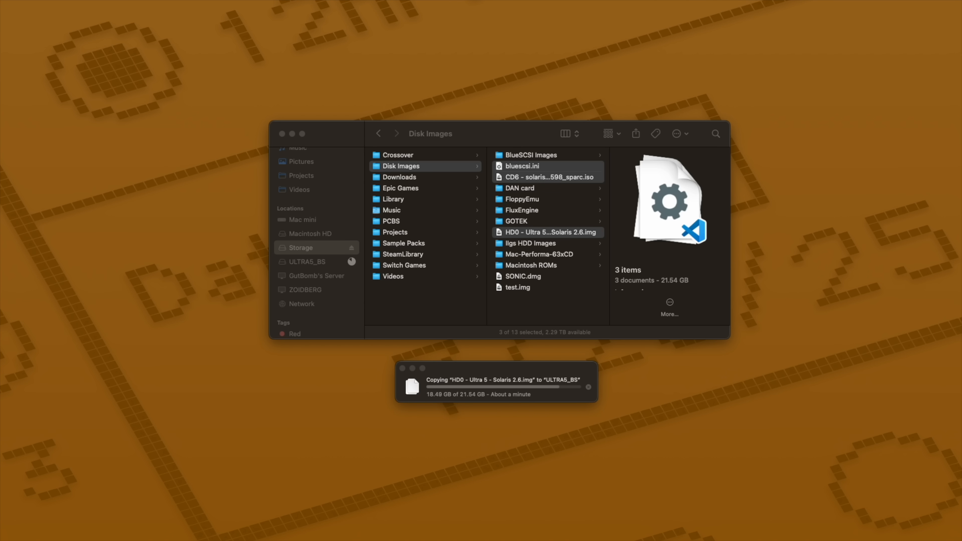
Step: Copy the images onto ULTRA5_BS and select bluescsi.ini on the card
{"action": "left_click", "coordinate": [306, 262]}
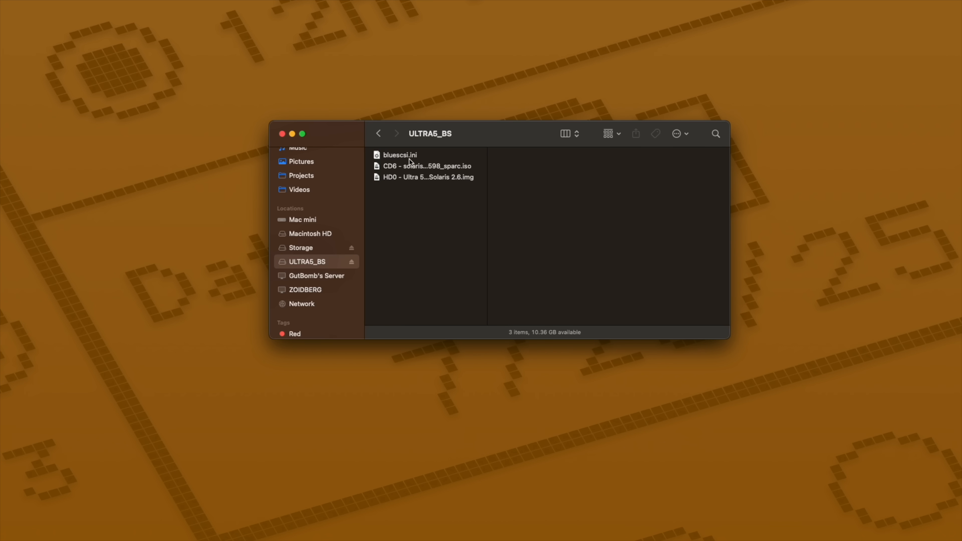
{"action": "left_click", "coordinate": [400, 155]}
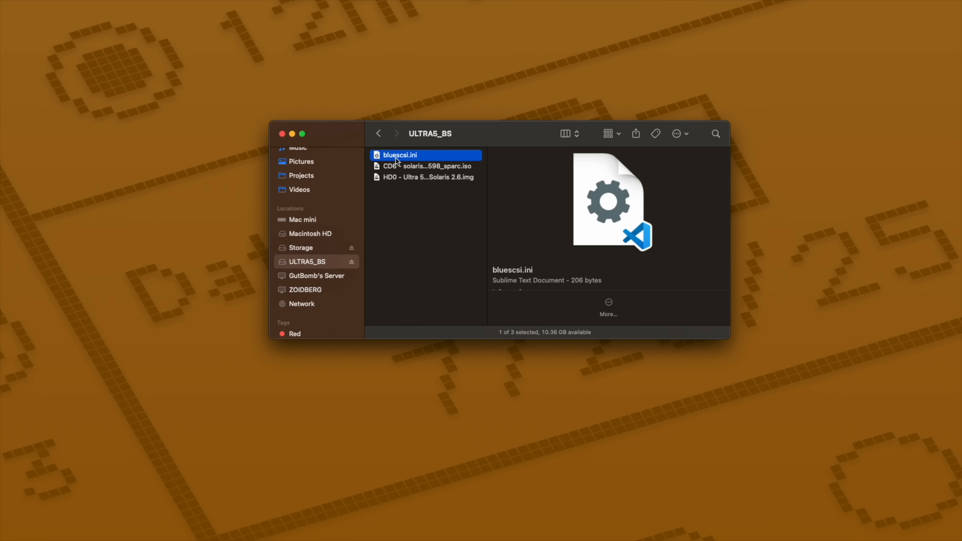
Step: Open bluescsi.ini in Sublime Text showing the SCSI0 Seagate disk and SCSI6 Toshiba CD sections
{"action": "double_click", "coordinate": [399, 155]}
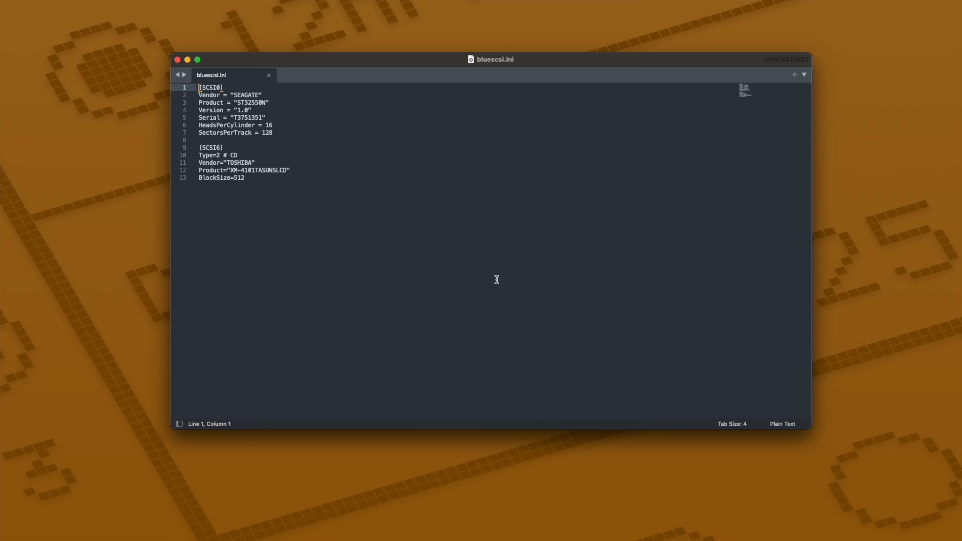
{"action": "mouse_move", "coordinate": [495, 344]}
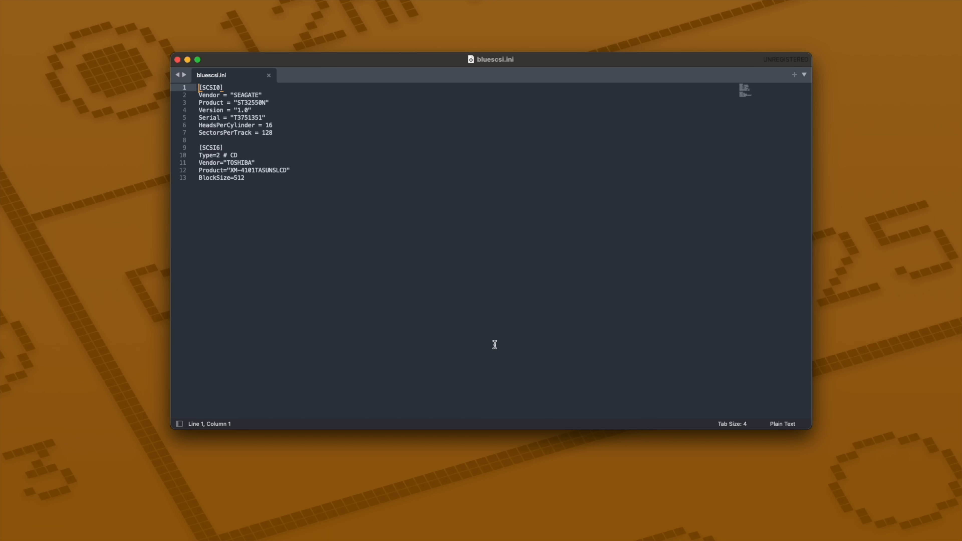
{"action": "mouse_move", "coordinate": [188, 60]}
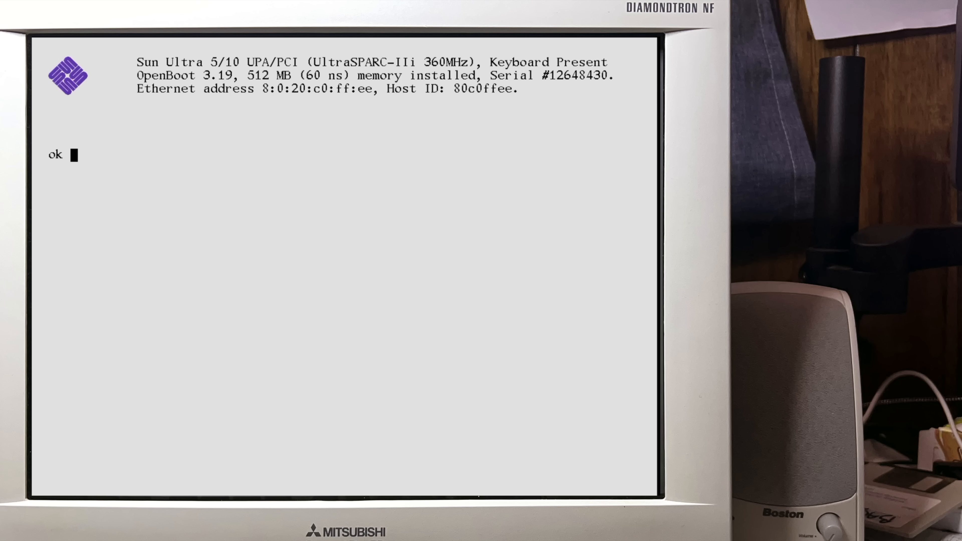
Step: Run show-disks, choose entry b, and boot from the SCSI path ending disk@6,0
{"action": "type", "text": "show-disks"}
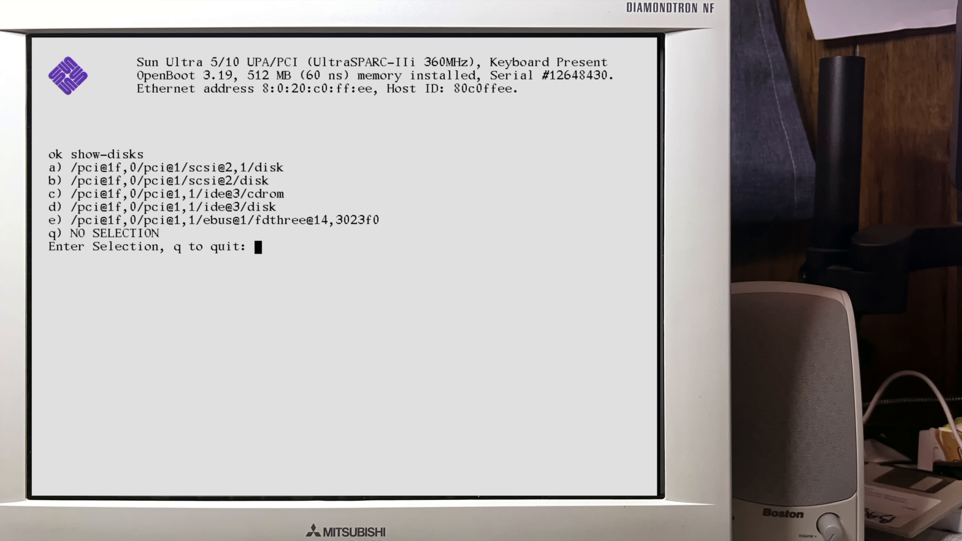
{"action": "type", "text": "b"}
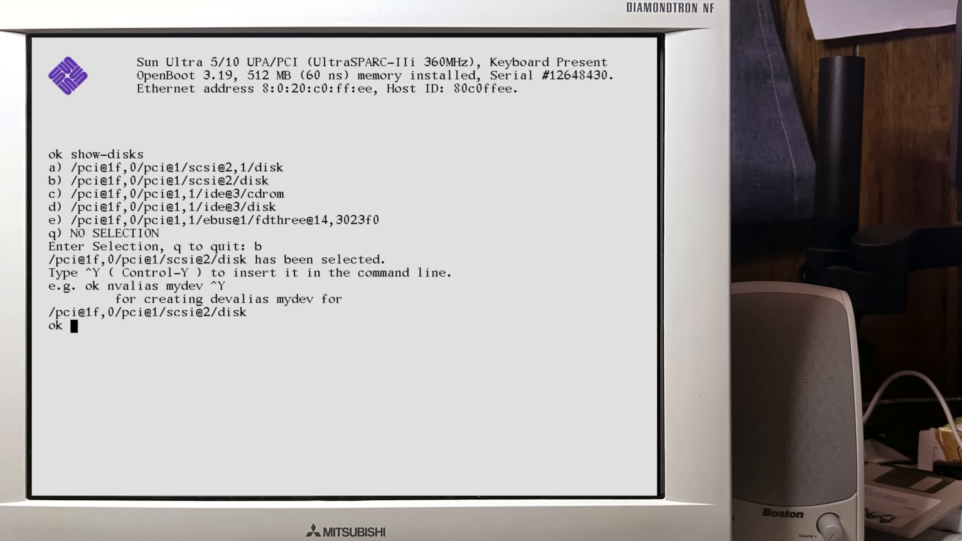
{"action": "type", "text": "bo"}
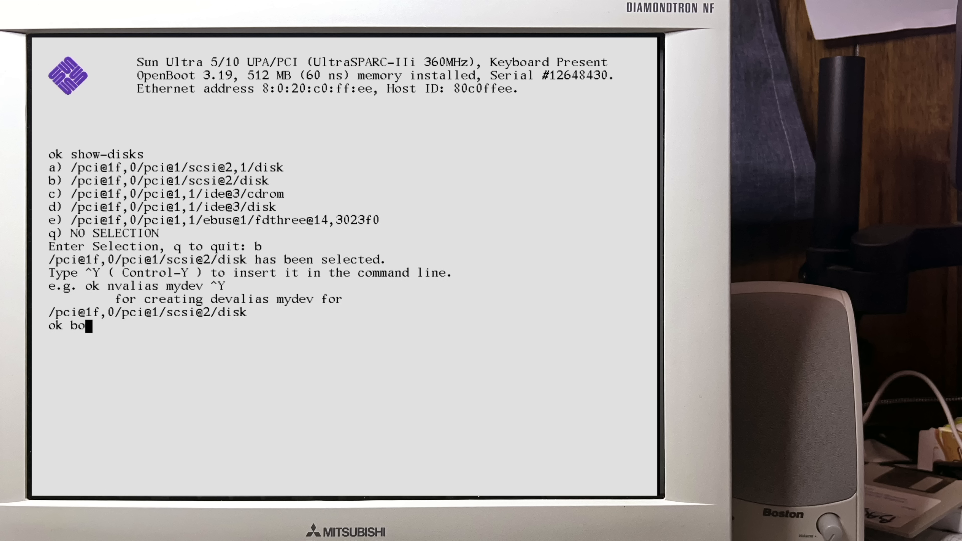
{"action": "type", "text": "ot /pci@1f,0/pci@1/scsi@2/disk"}
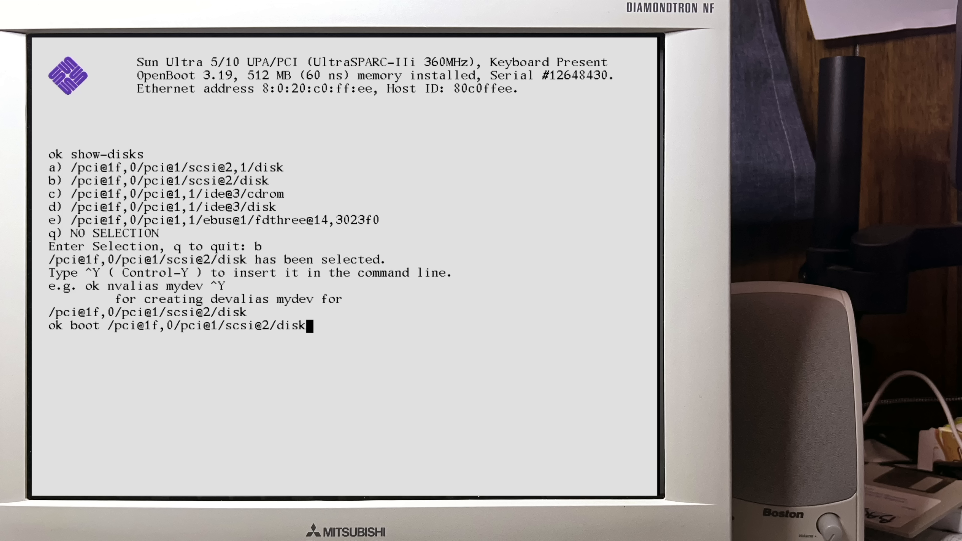
{"action": "type", "text": "@6,0"}
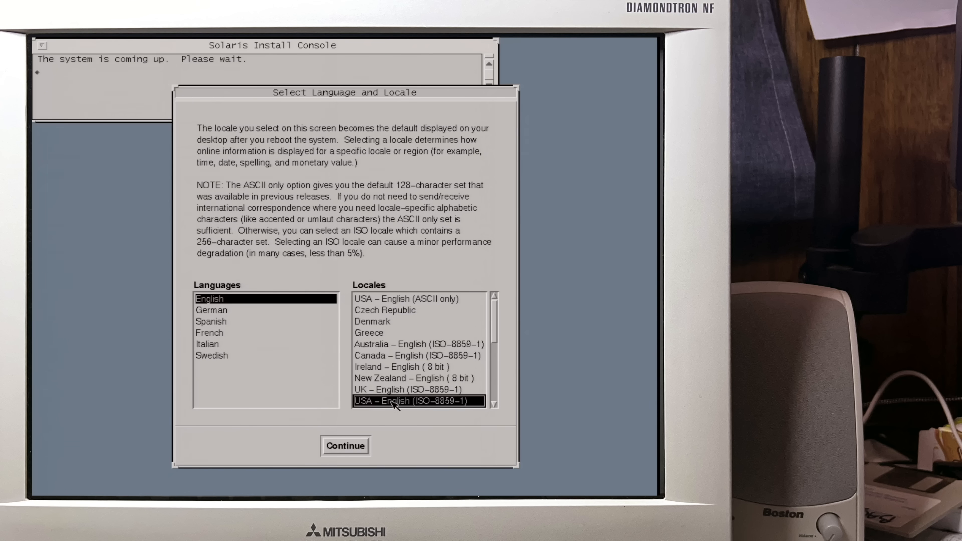
Step: Accept USA English (ISO-8859-1), host name ultraberg, IP 192.168.1.215 and subnet membership
{"action": "left_click", "coordinate": [345, 446]}
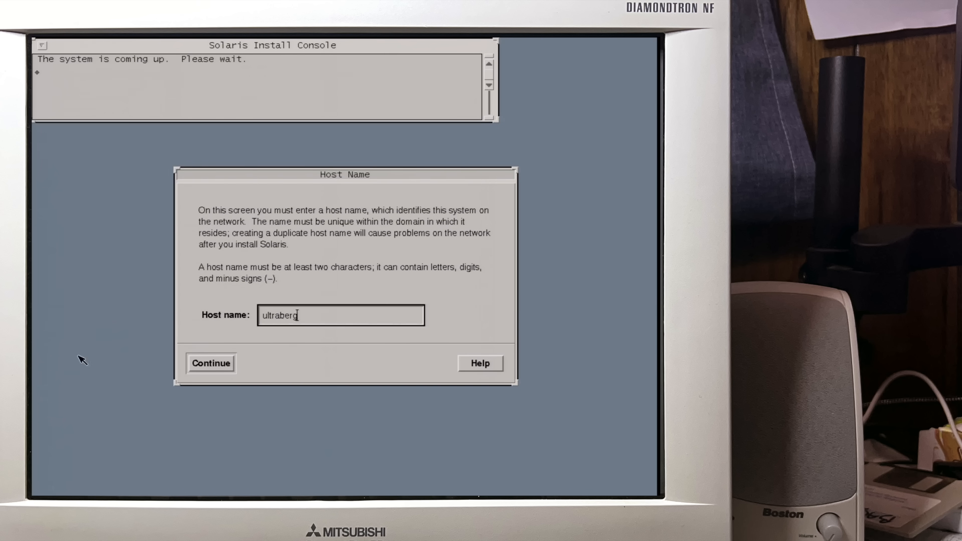
{"action": "left_click", "coordinate": [211, 363]}
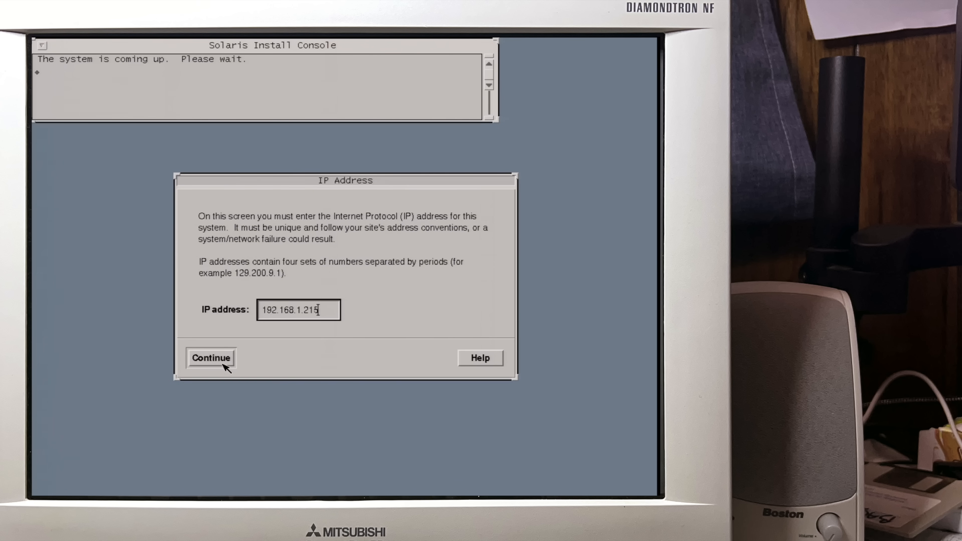
{"action": "left_click", "coordinate": [210, 358]}
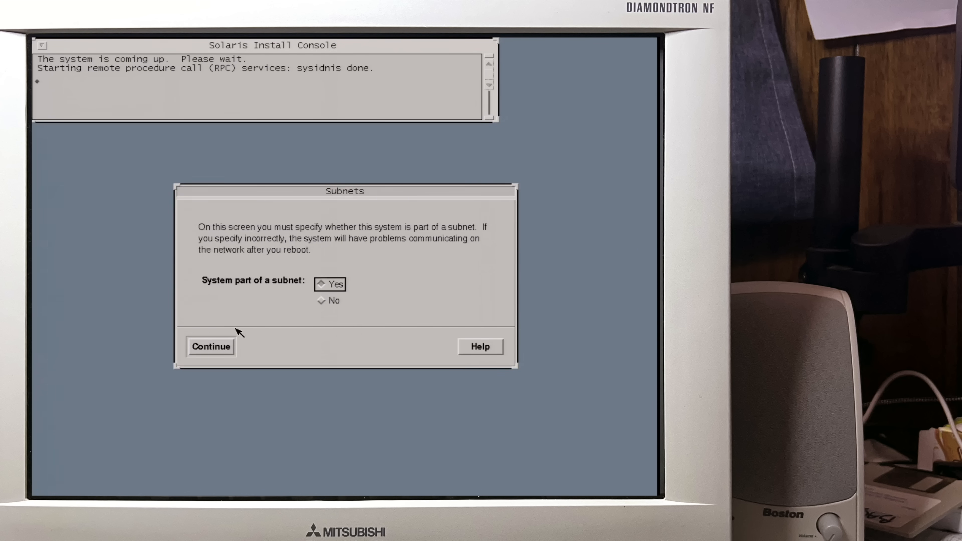
{"action": "left_click", "coordinate": [211, 347]}
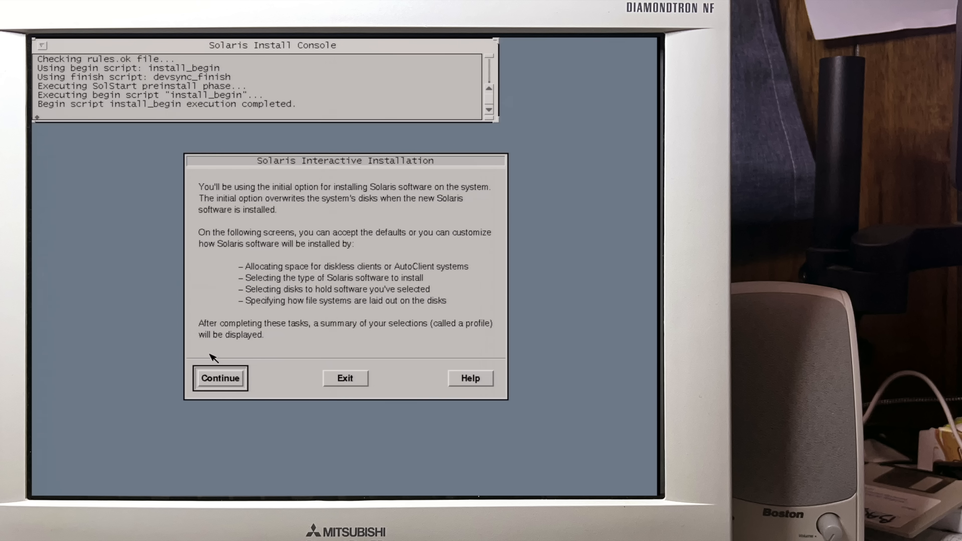
Step: Continue the initial install with English only and Auto Layout for the file systems
{"action": "left_click", "coordinate": [220, 378]}
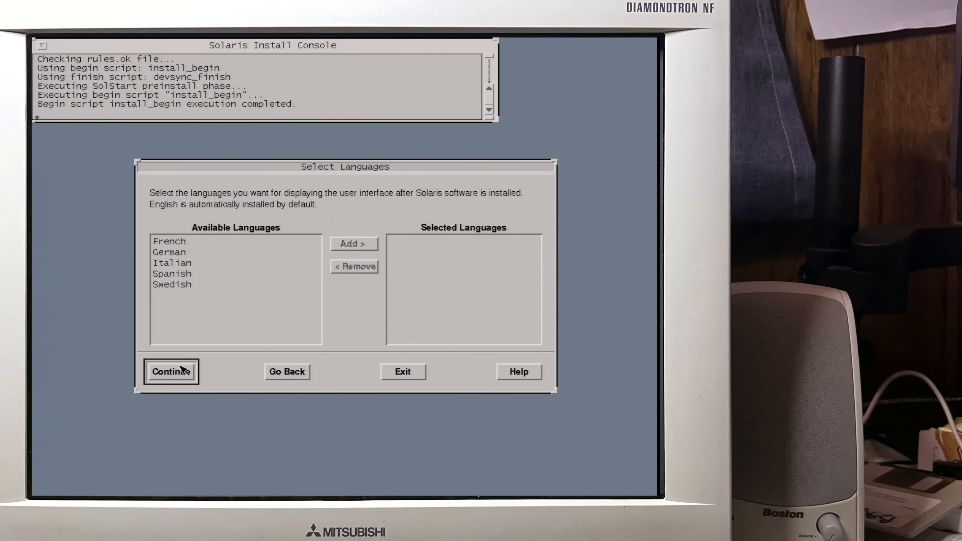
{"action": "left_click", "coordinate": [170, 371]}
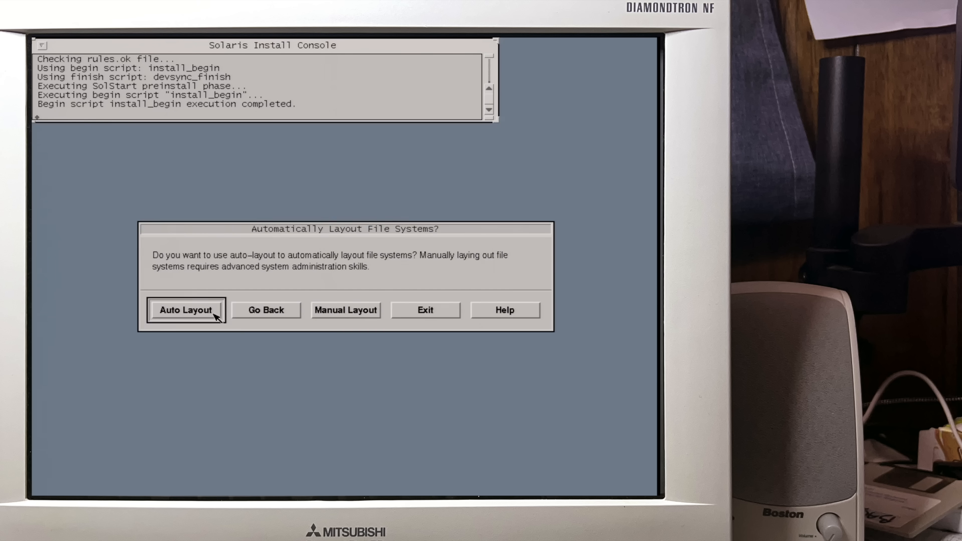
{"action": "left_click", "coordinate": [186, 310]}
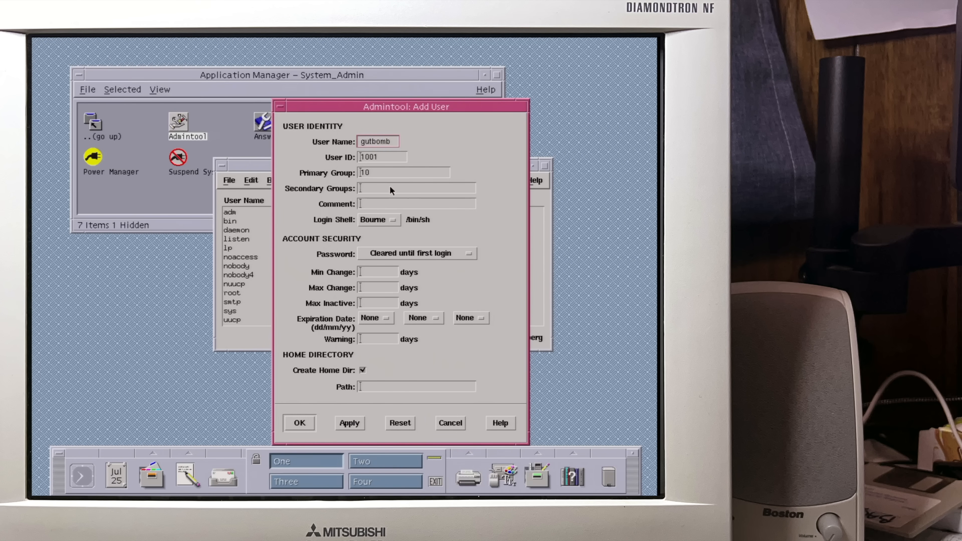
Step: Add the user with home directory /export/home/gutbomb and log in as that user
{"action": "type", "text": "/export/home/gutbomb"}
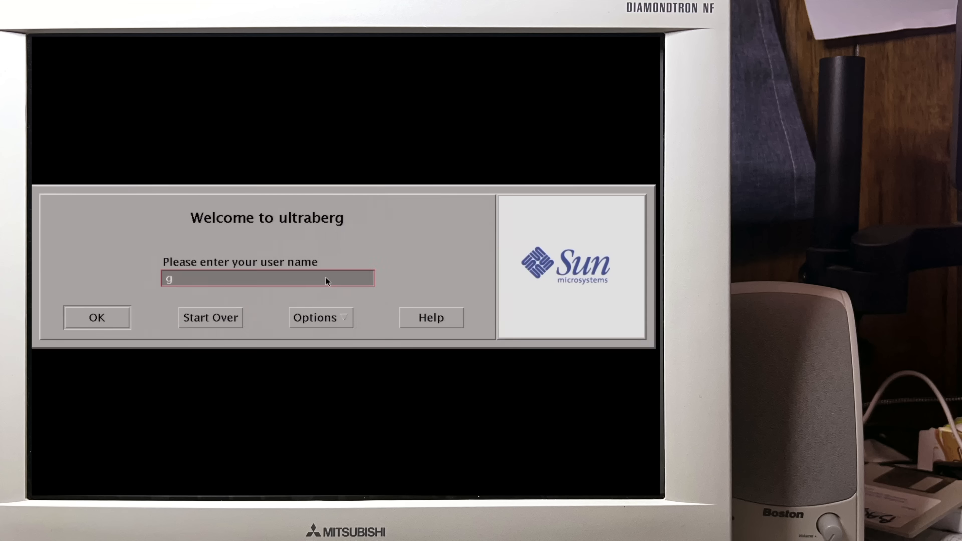
{"action": "left_click", "coordinate": [96, 318]}
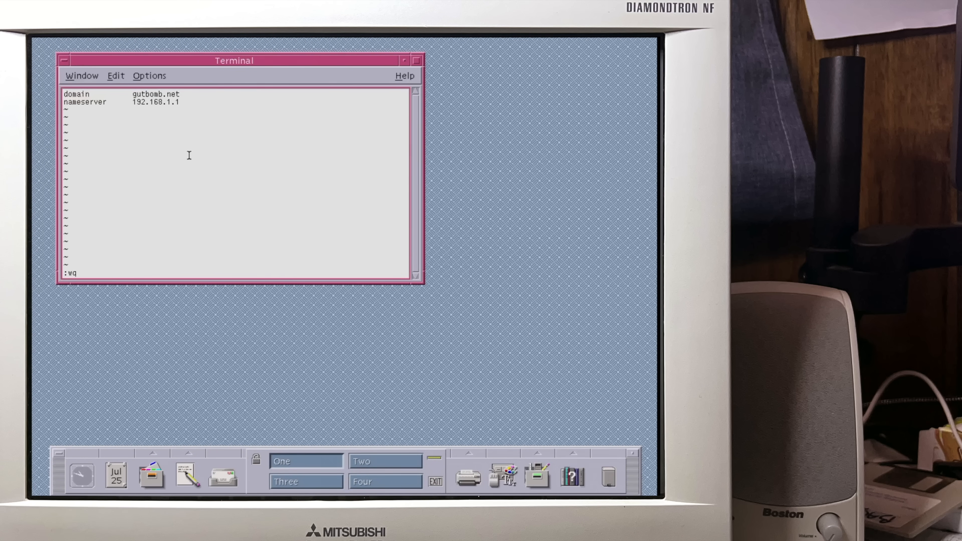
Step: Write and quit resolv.conf with its domain and nameserver 192.168.1.1 lines
{"action": "key", "text": "Return"}
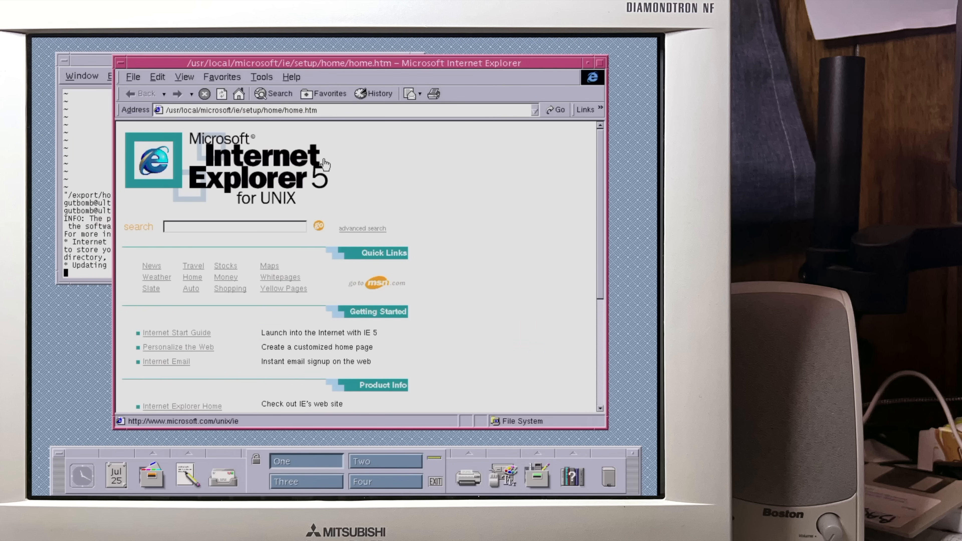
Step: Enter a new address starting 'rogfin' in the Address bar to leave the built-in home page
{"action": "left_click", "coordinate": [240, 110]}
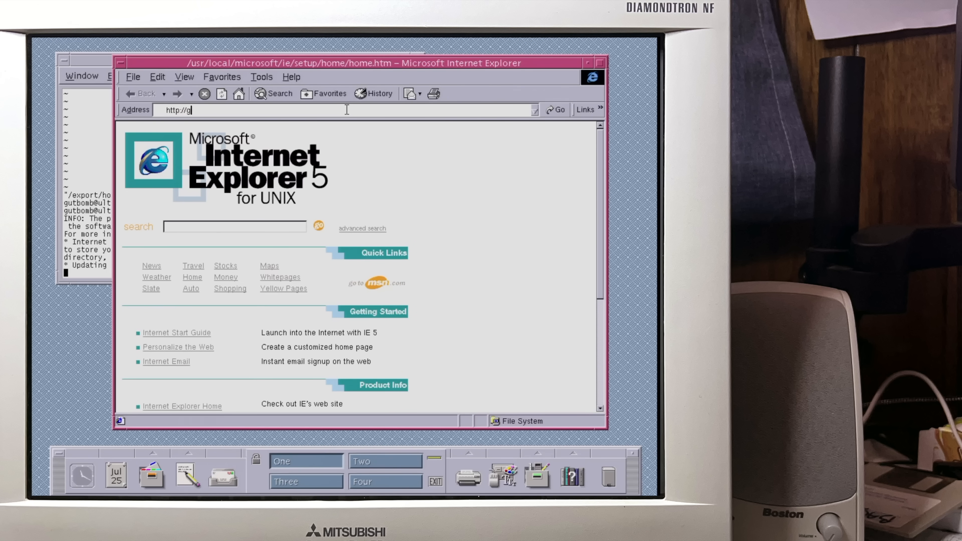
{"action": "type", "text": "rogfin"}
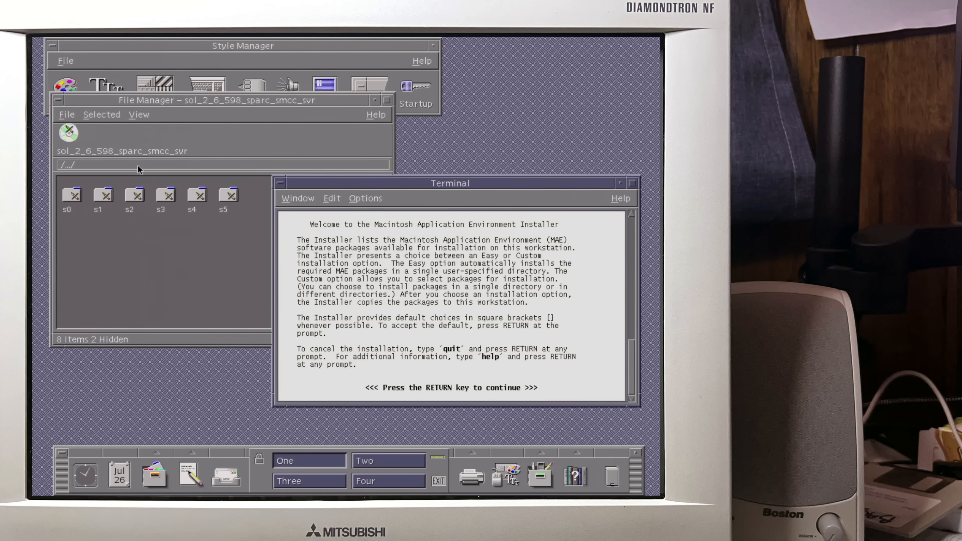
Step: Continue past the MAE installer's welcome text in the Terminal
{"action": "key", "text": "Return"}
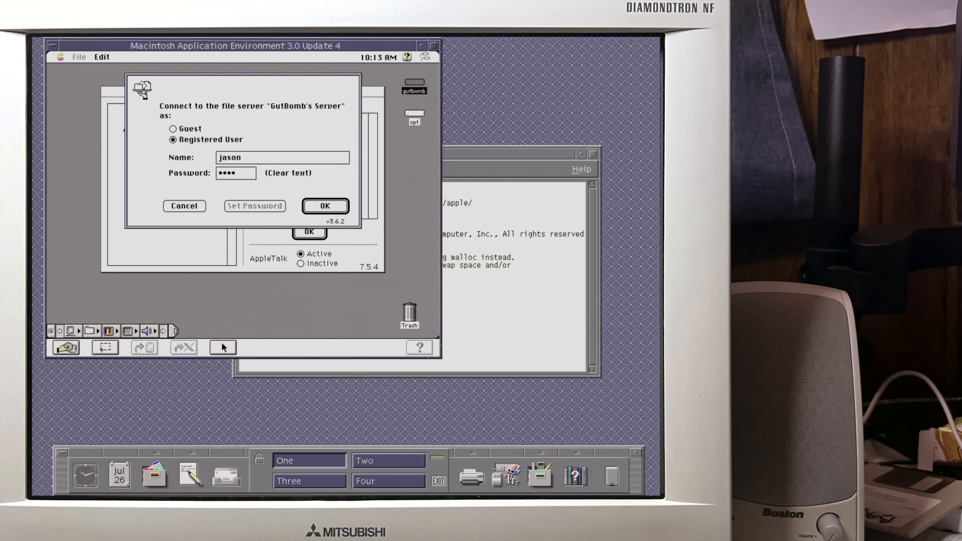
Step: Connect to GutBomb's Server as jason and start Wolfenstein 3D's Escape from Wolfenstein scenario
{"action": "left_click", "coordinate": [325, 206]}
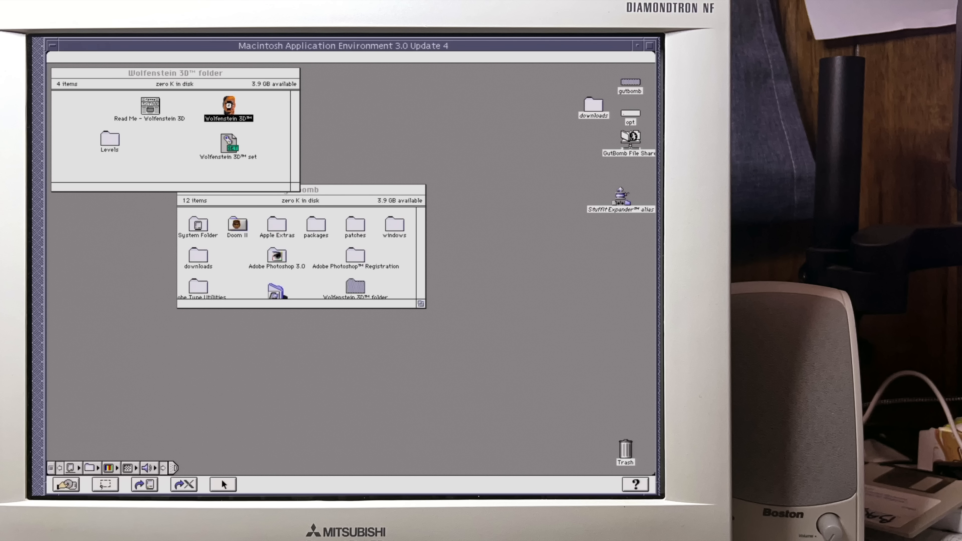
{"action": "double_click", "coordinate": [228, 106]}
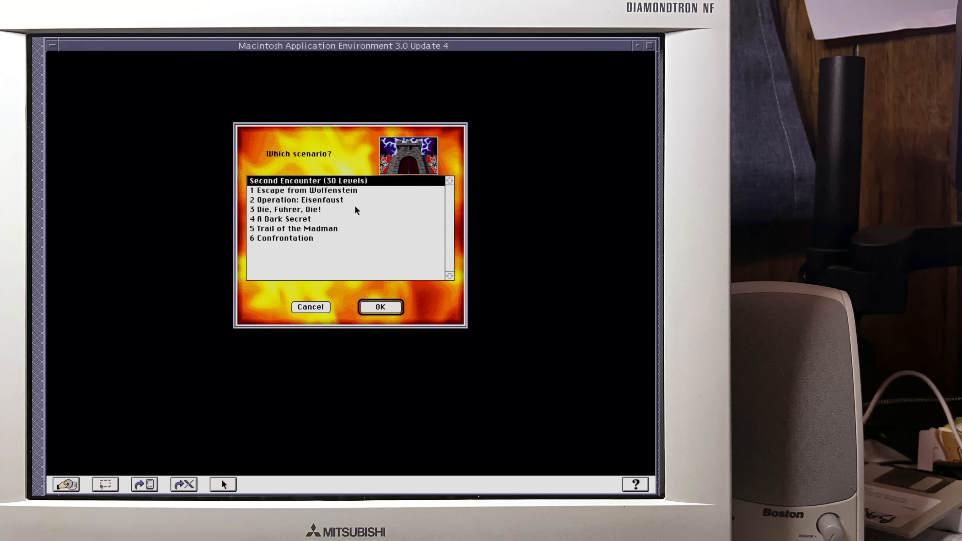
{"action": "left_click", "coordinate": [301, 191]}
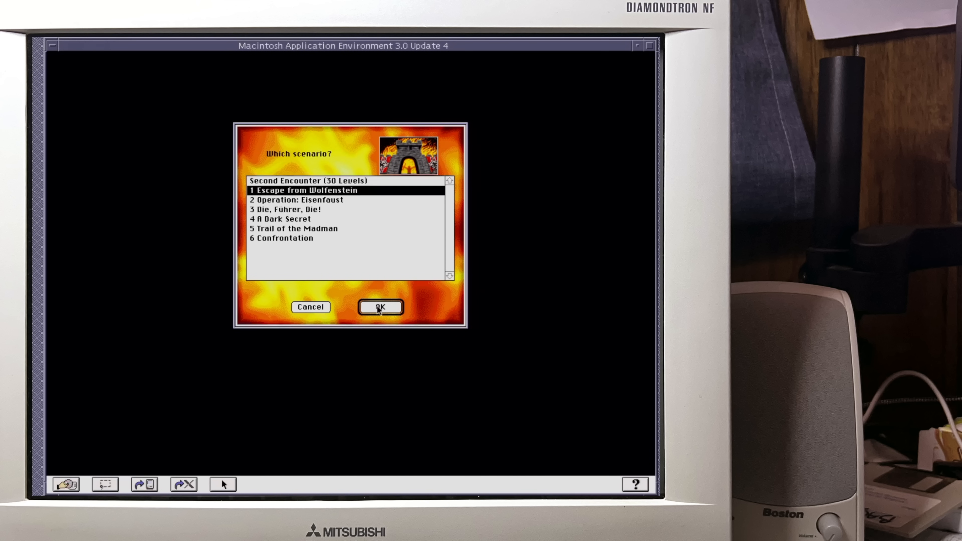
{"action": "left_click", "coordinate": [380, 306]}
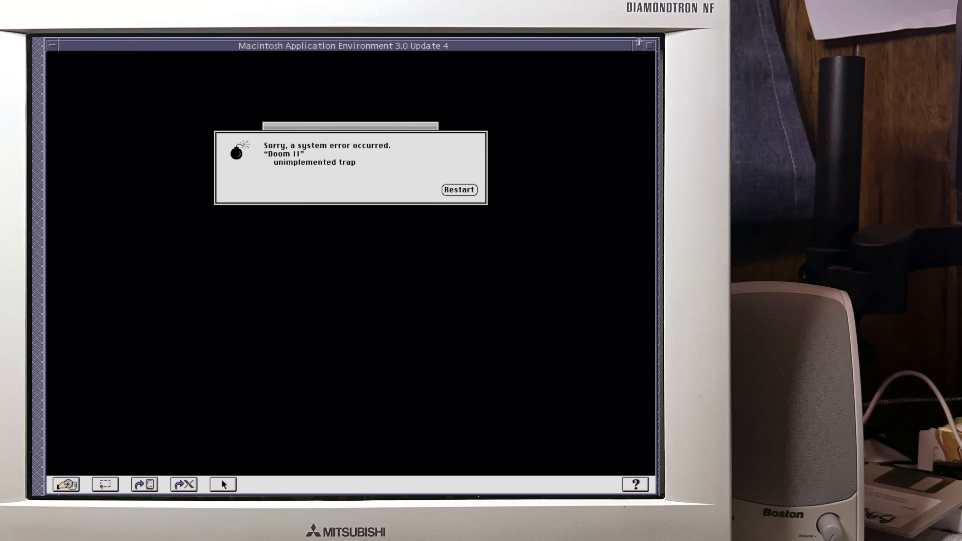
Step: Dismiss the Doom II system error and launch MacQuake68k 1.0.2 from the Quake folder
{"action": "left_click", "coordinate": [459, 189]}
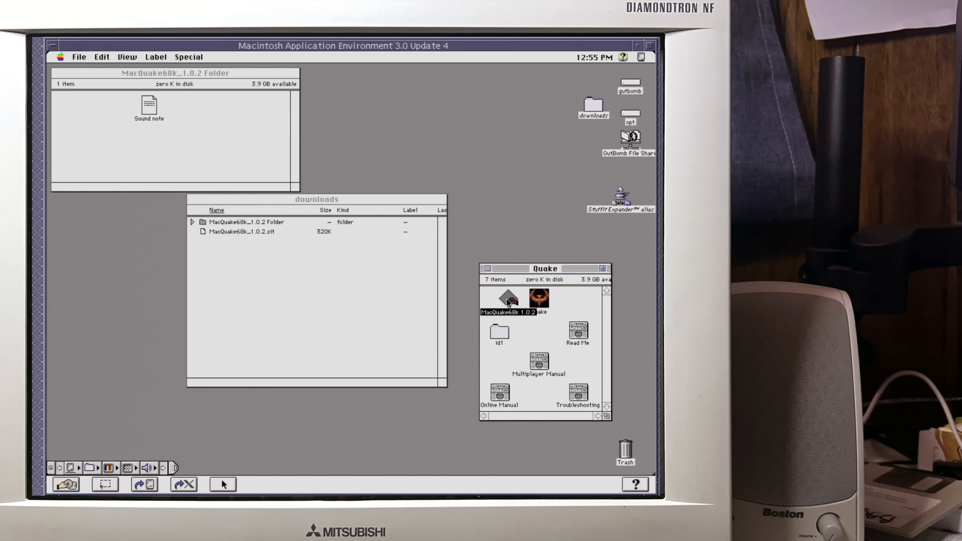
{"action": "double_click", "coordinate": [508, 300]}
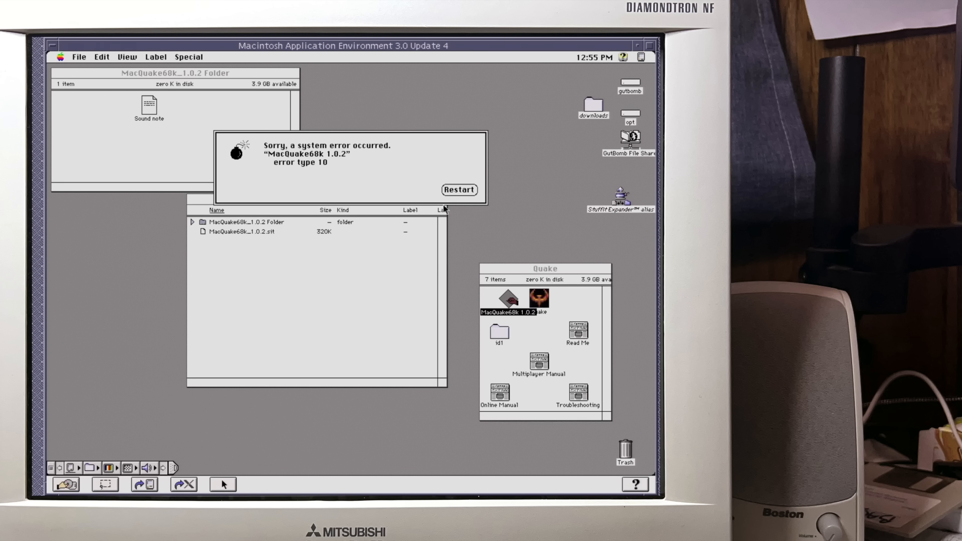
{"action": "mouse_move", "coordinate": [158, 88]}
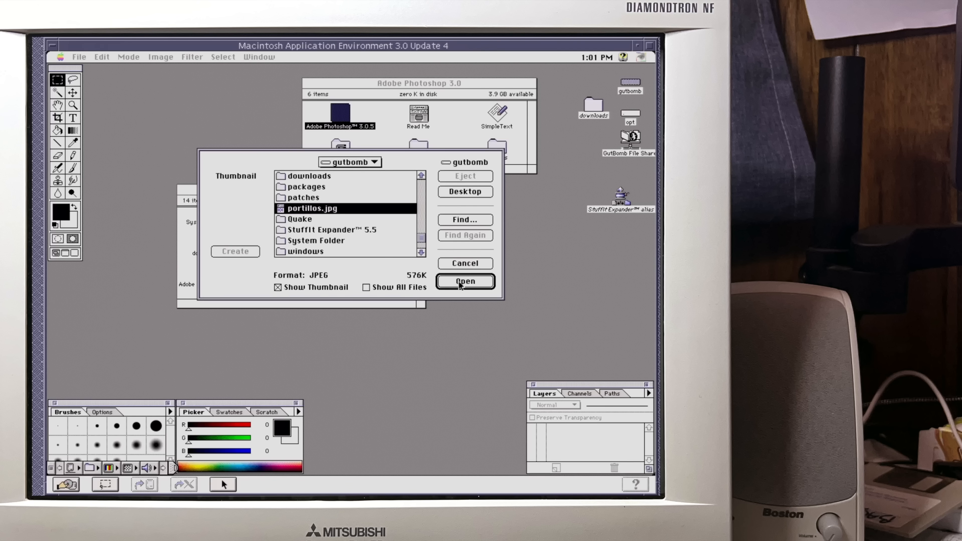
Step: Blur all of portillos.jpg with a 20-pixel Gaussian Blur in MAE Photoshop 3.0
{"action": "left_click", "coordinate": [464, 281]}
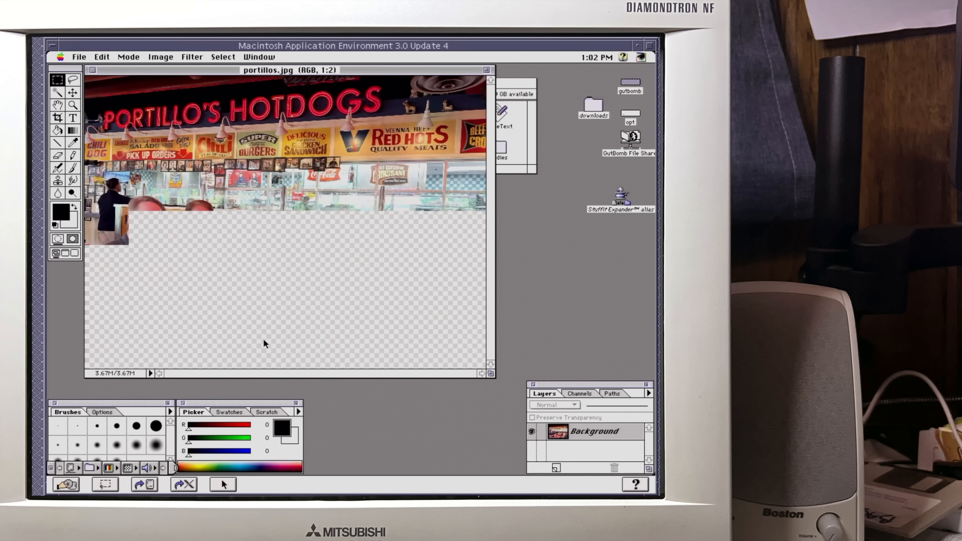
{"action": "left_click", "coordinate": [191, 57]}
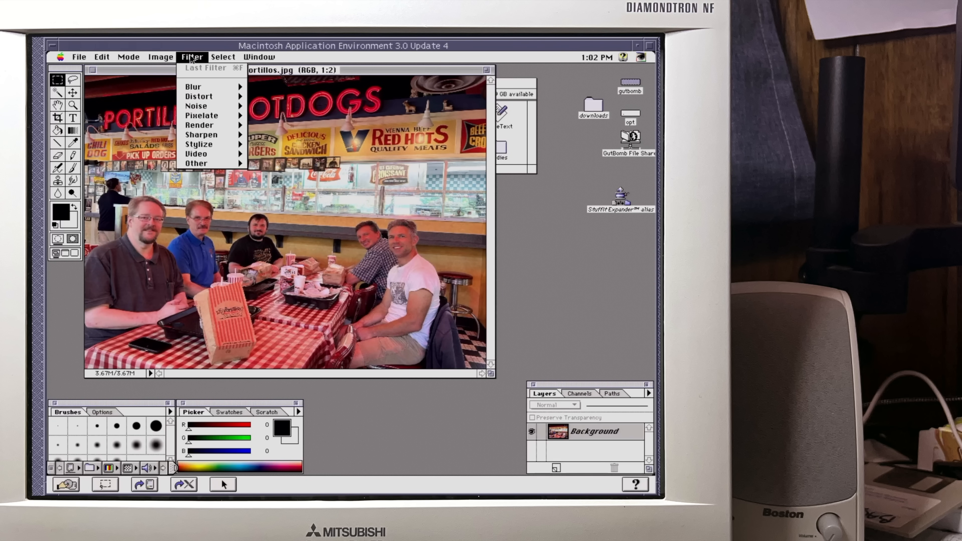
{"action": "left_click", "coordinate": [194, 86]}
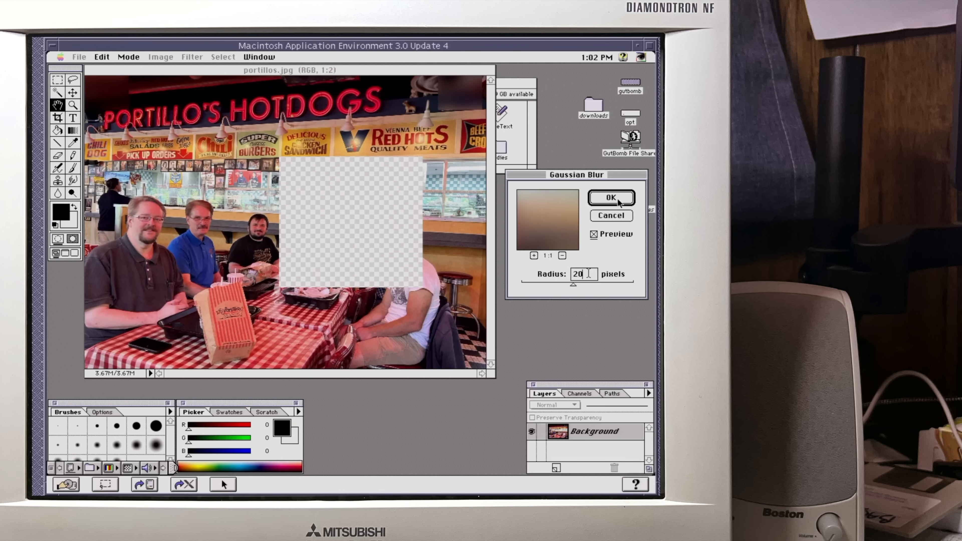
{"action": "left_click", "coordinate": [610, 198]}
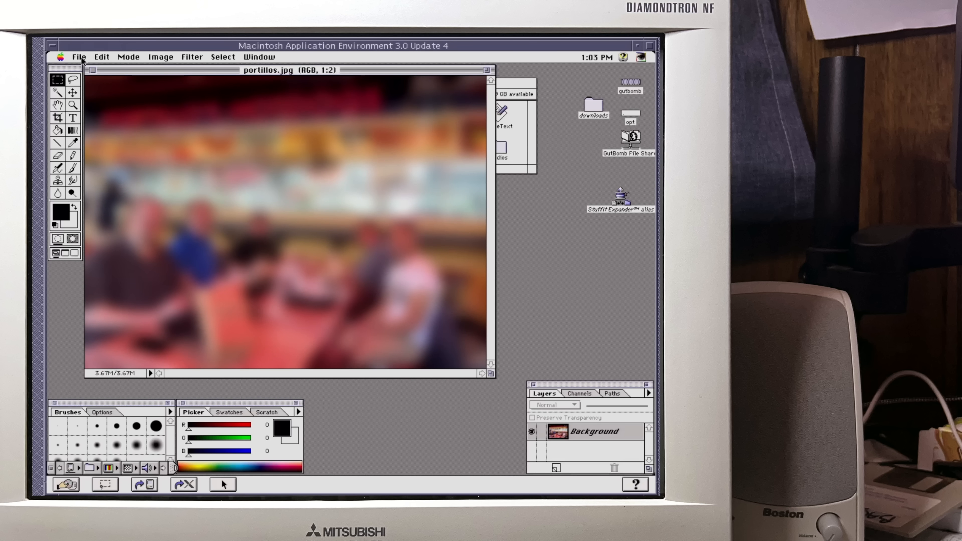
Step: Quit Photoshop via File > Quit after the blur finishes
{"action": "left_click", "coordinate": [79, 57]}
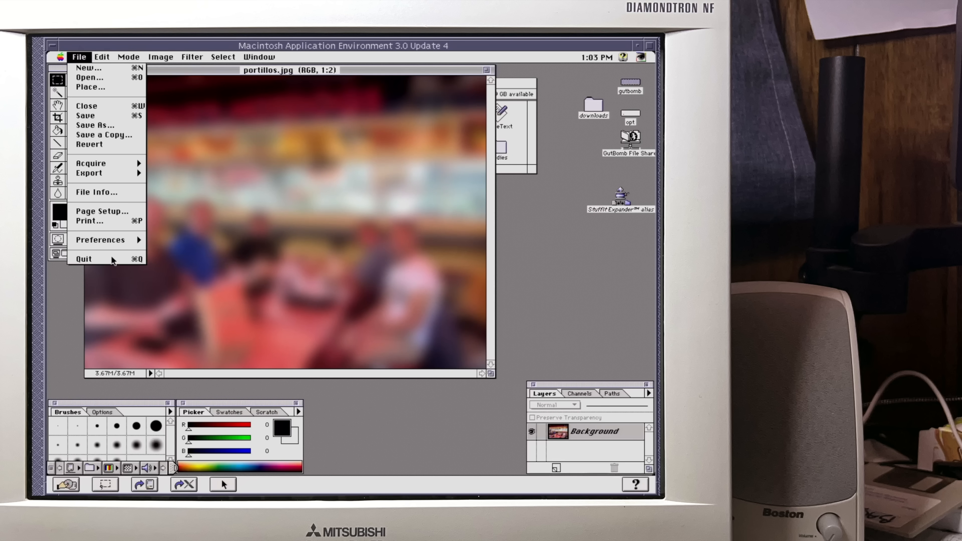
{"action": "left_click", "coordinate": [84, 259]}
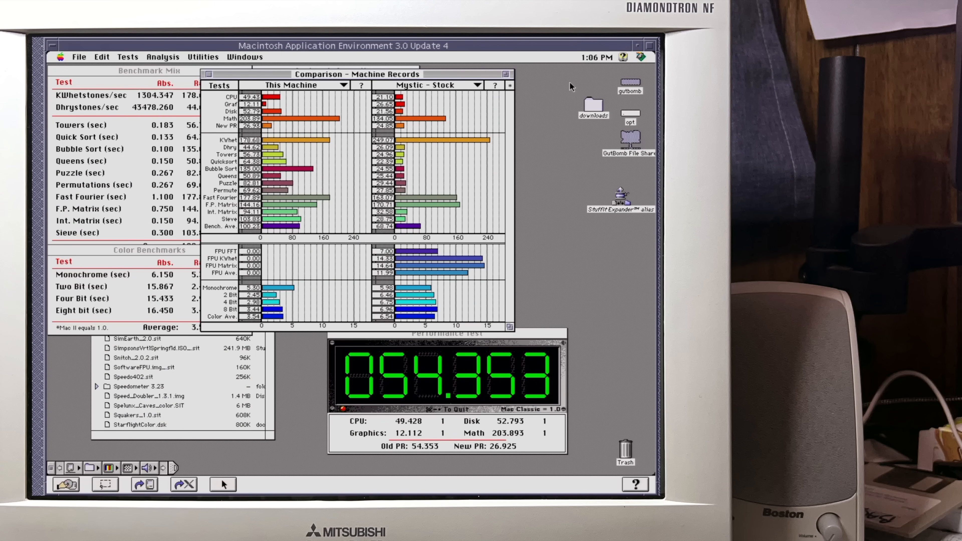
{"action": "mouse_move", "coordinate": [583, 221]}
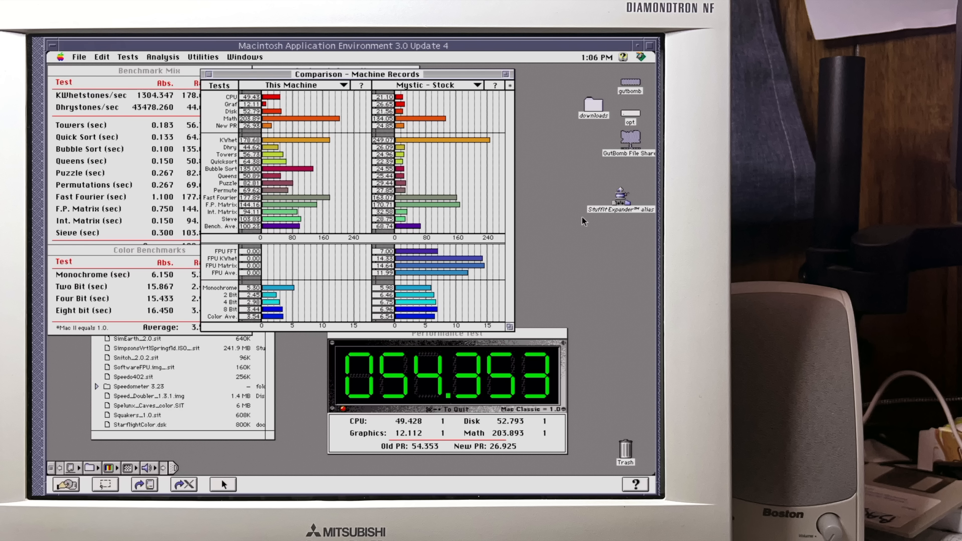
{"action": "mouse_move", "coordinate": [573, 170]}
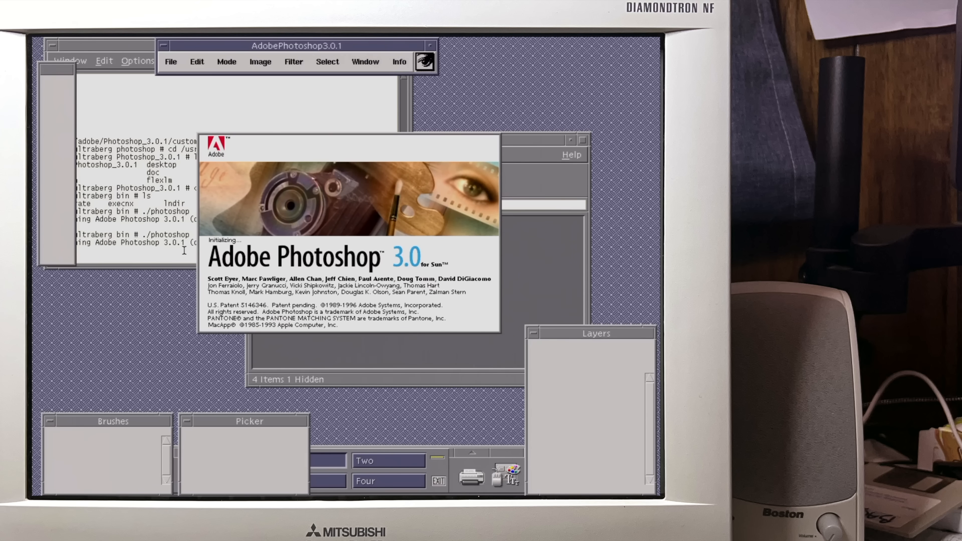
Step: Apply a Gaussian Blur of radius 20 to portillos.jpg in native Photoshop 3.0 for Sun
{"action": "left_click", "coordinate": [171, 61]}
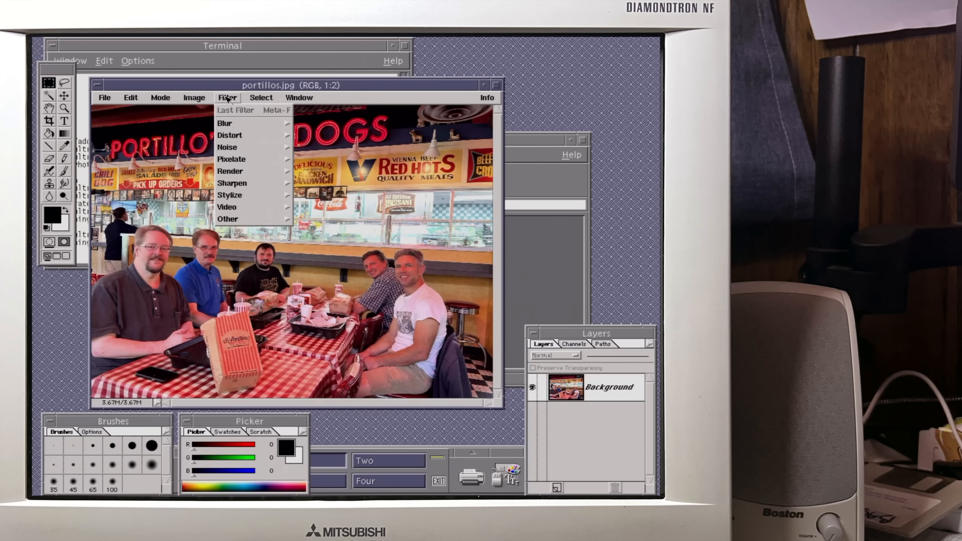
{"action": "mouse_move", "coordinate": [225, 123]}
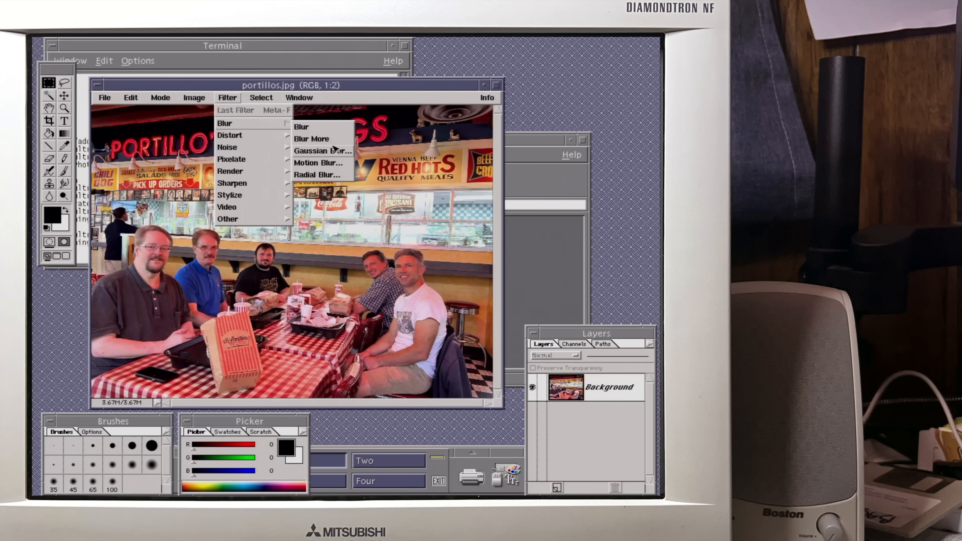
{"action": "left_click", "coordinate": [322, 150]}
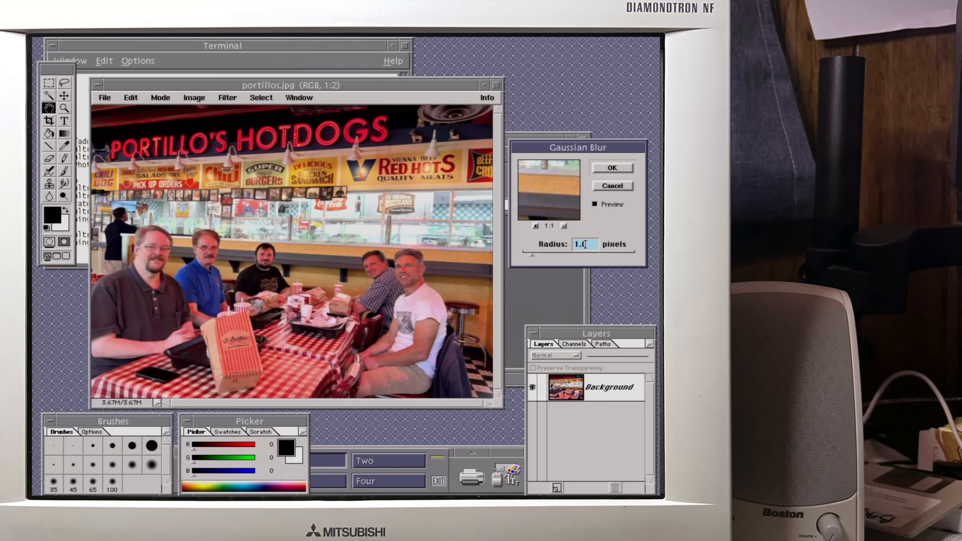
{"action": "type", "text": "20"}
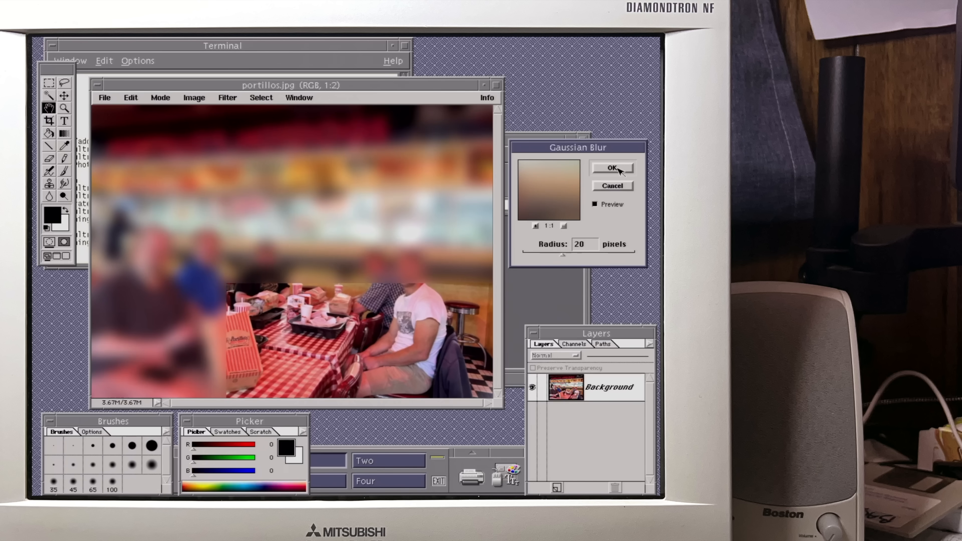
{"action": "left_click", "coordinate": [612, 168]}
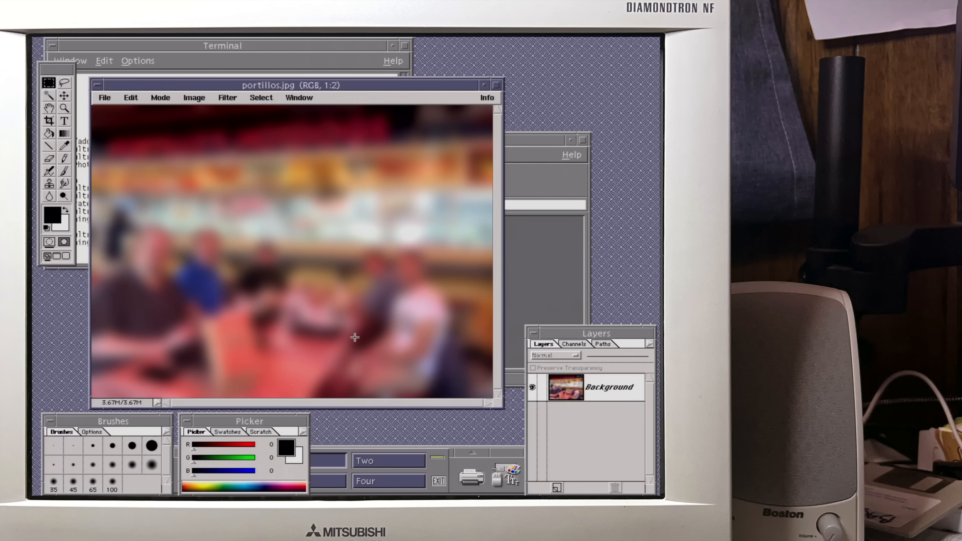
{"action": "mouse_move", "coordinate": [384, 334]}
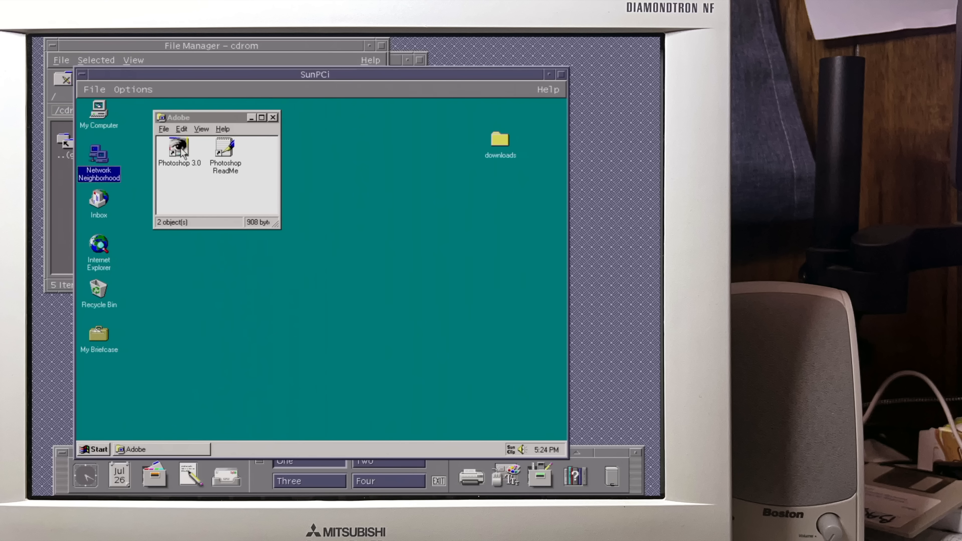
Step: Launch Photoshop 3.0 under Windows NT and Gaussian-blur portillos.jpg at radius 20
{"action": "double_click", "coordinate": [180, 148]}
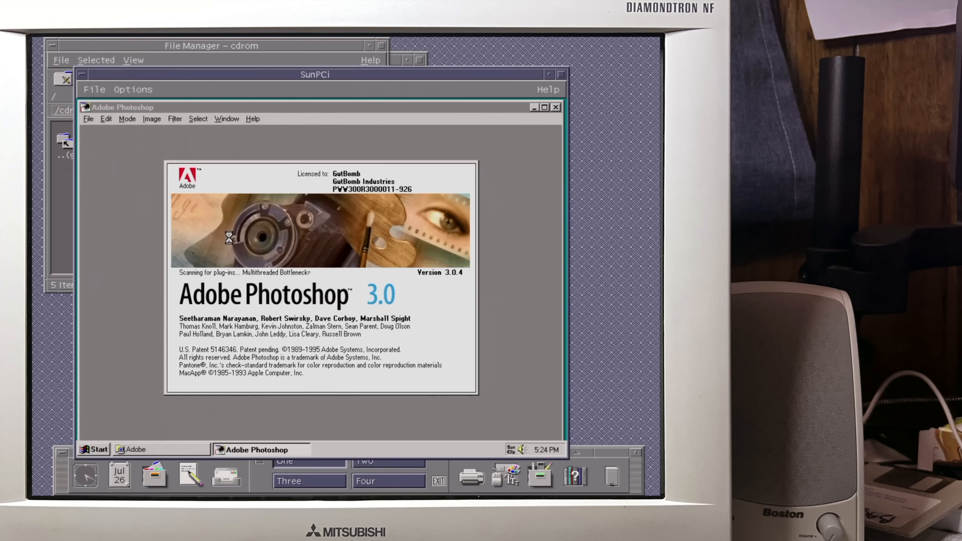
{"action": "left_click", "coordinate": [183, 115]}
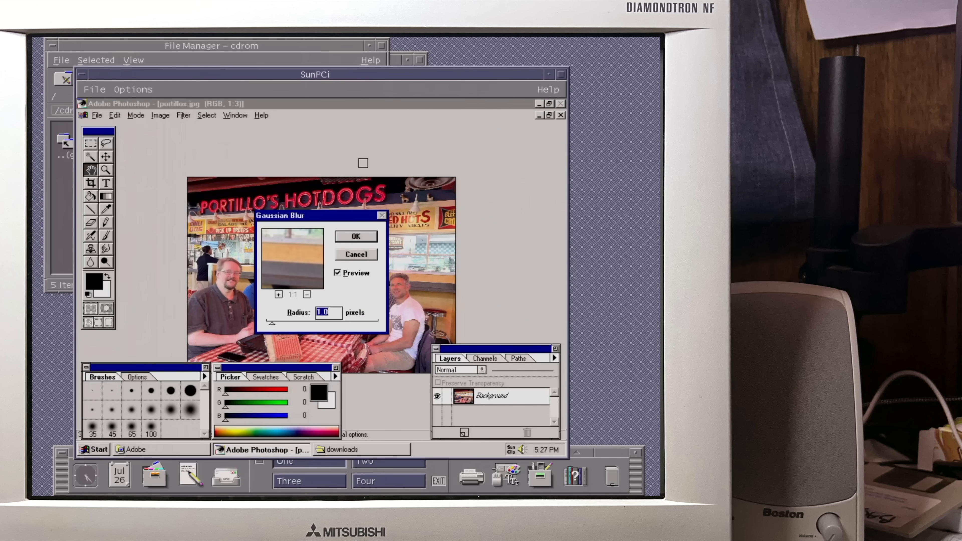
{"action": "type", "text": "0.9"}
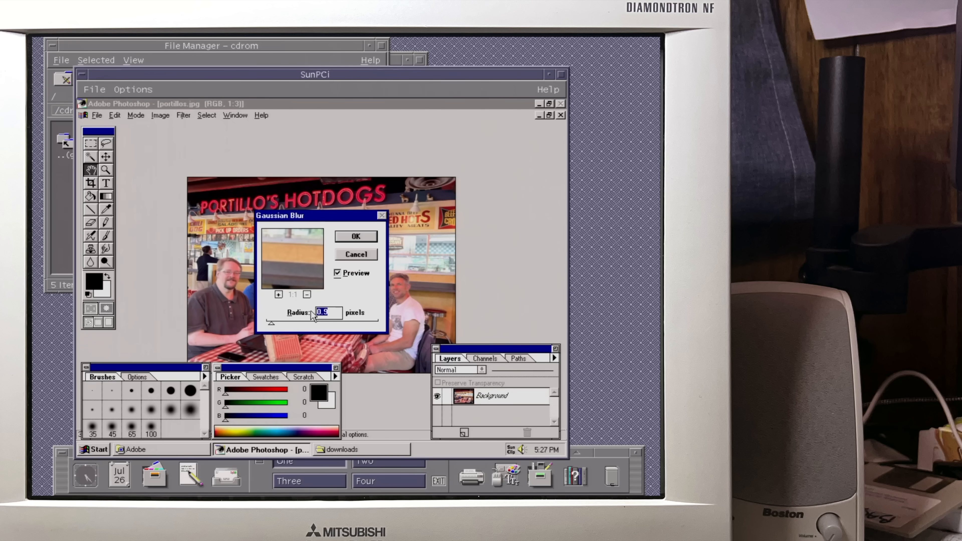
{"action": "type", "text": "20"}
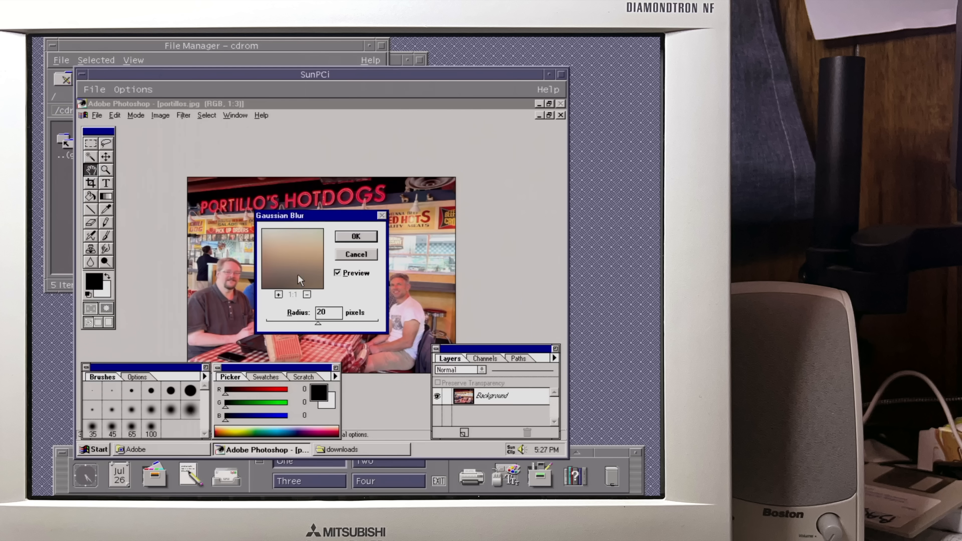
{"action": "left_click", "coordinate": [355, 236]}
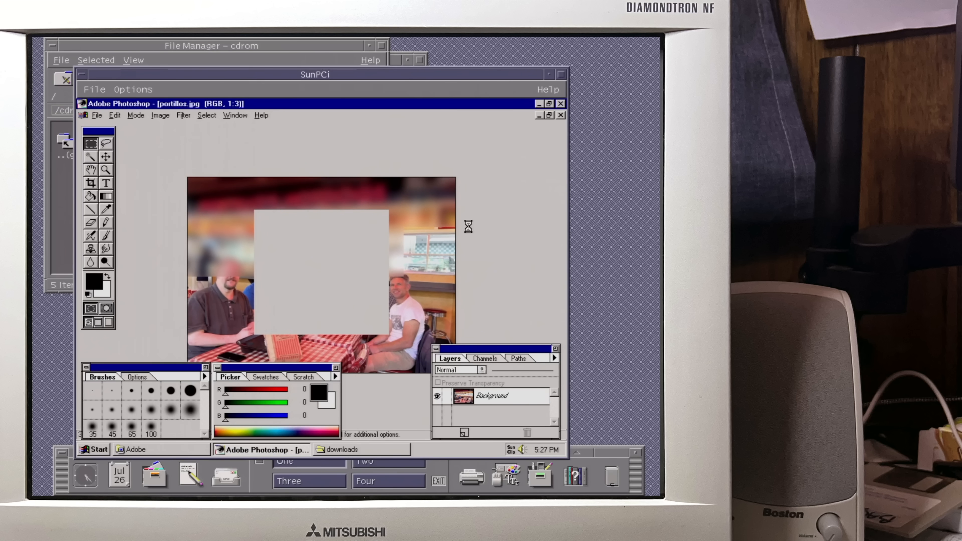